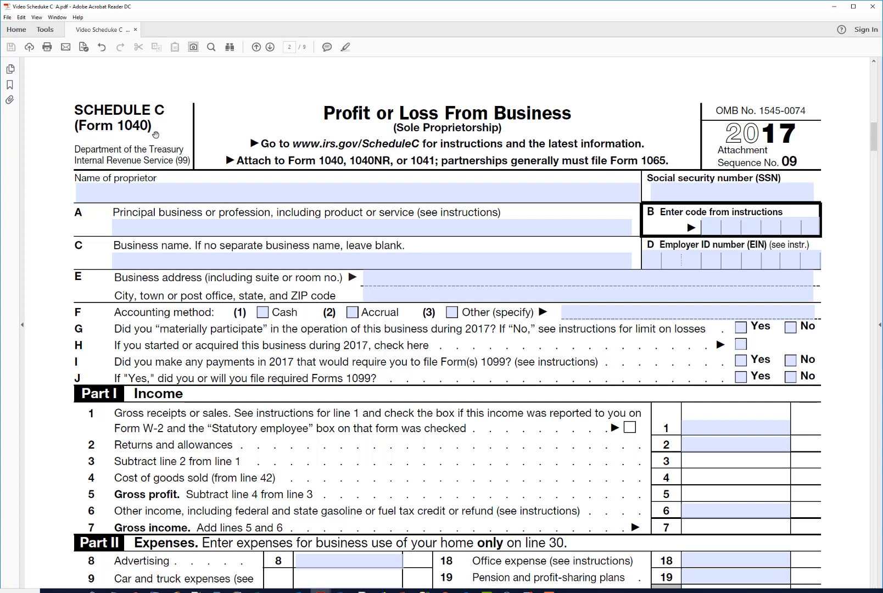
{"action": "mouse_move", "coordinate": [193, 122]}
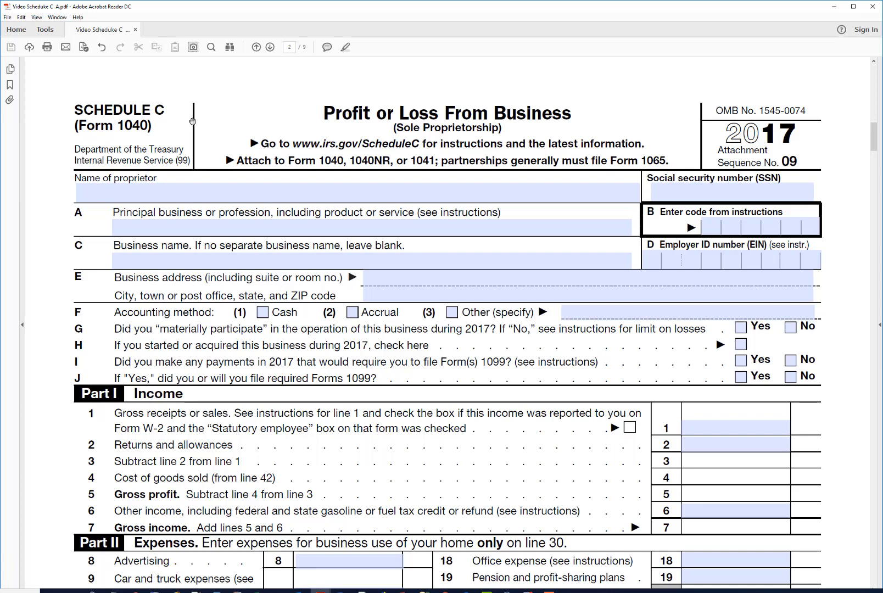
{"action": "left_click", "coordinate": [169, 192]}
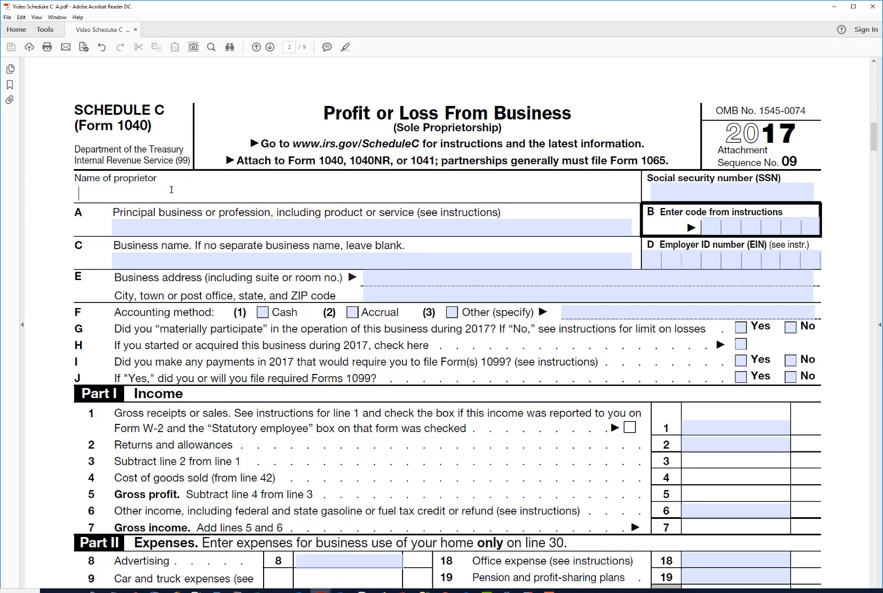
{"action": "type", "text": "Je"}
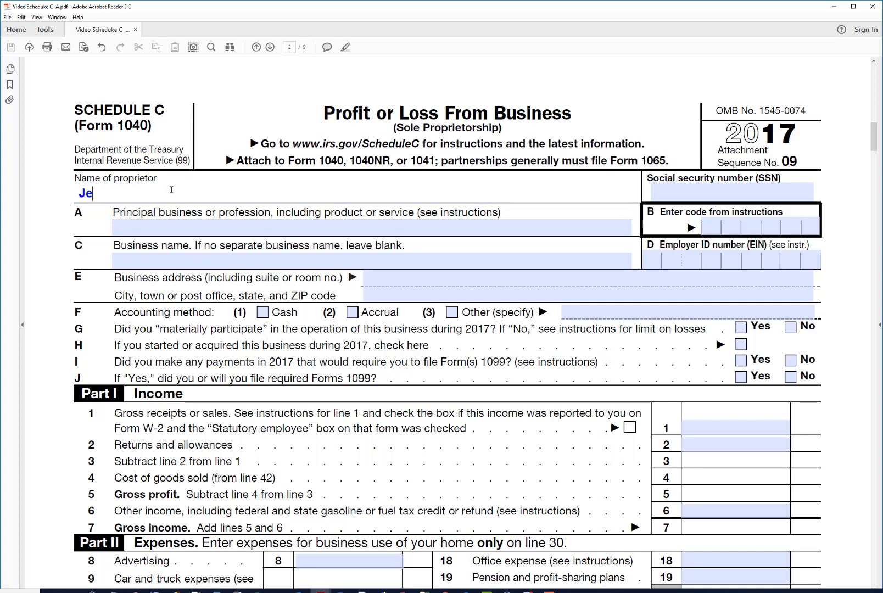
{"action": "type", "text": "ff"}
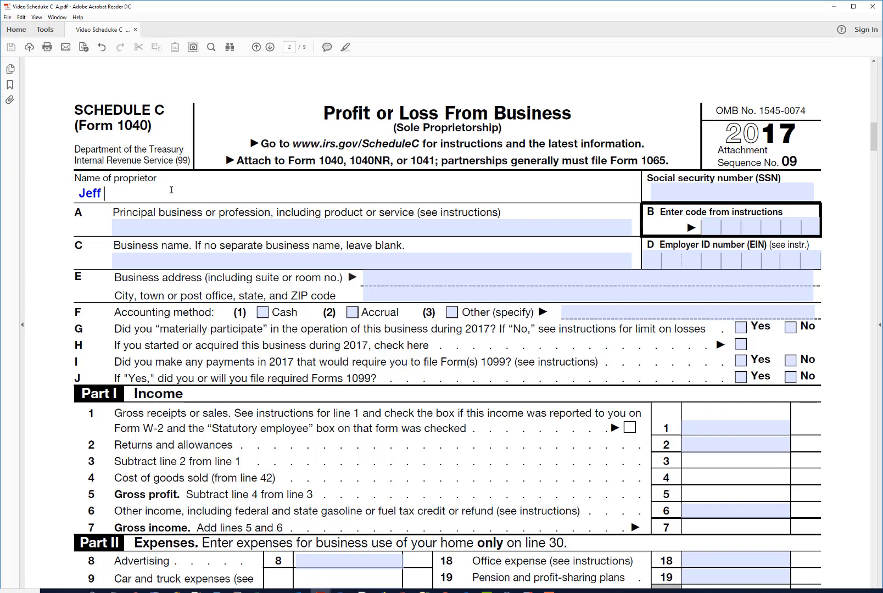
{"action": "type", "text": "Jones"}
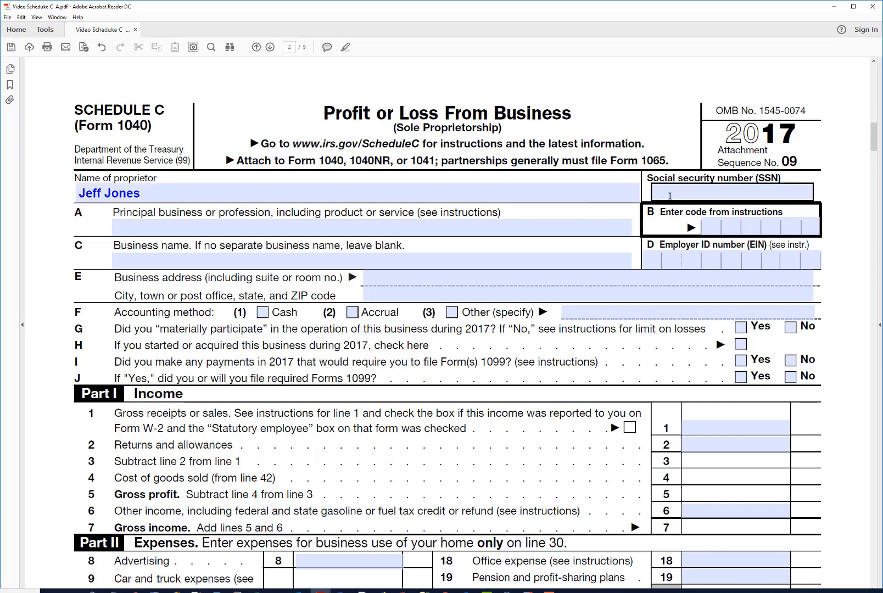
Step: Enter the proprietor's social security number, correcting mistyped digits along the way
{"action": "type", "text": "1111"}
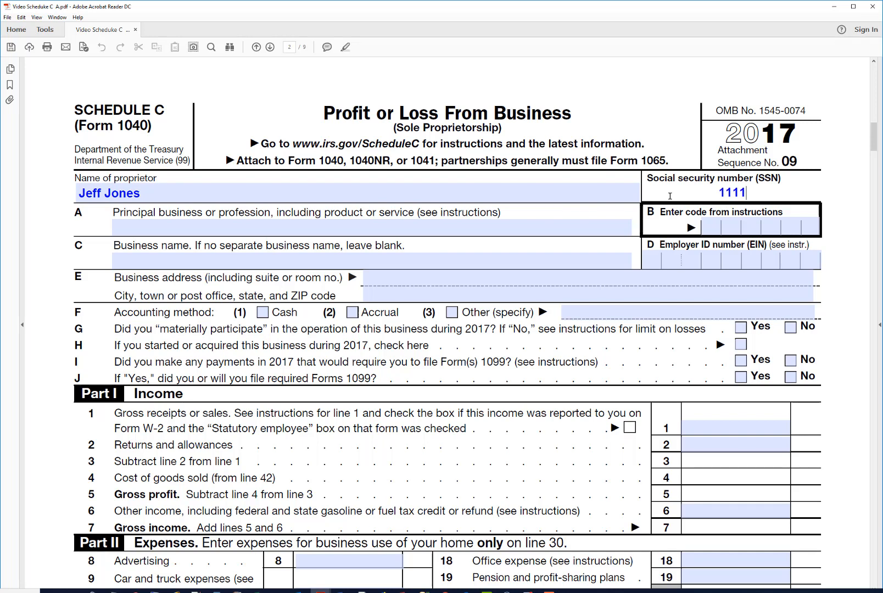
{"action": "type", "text": "-22"}
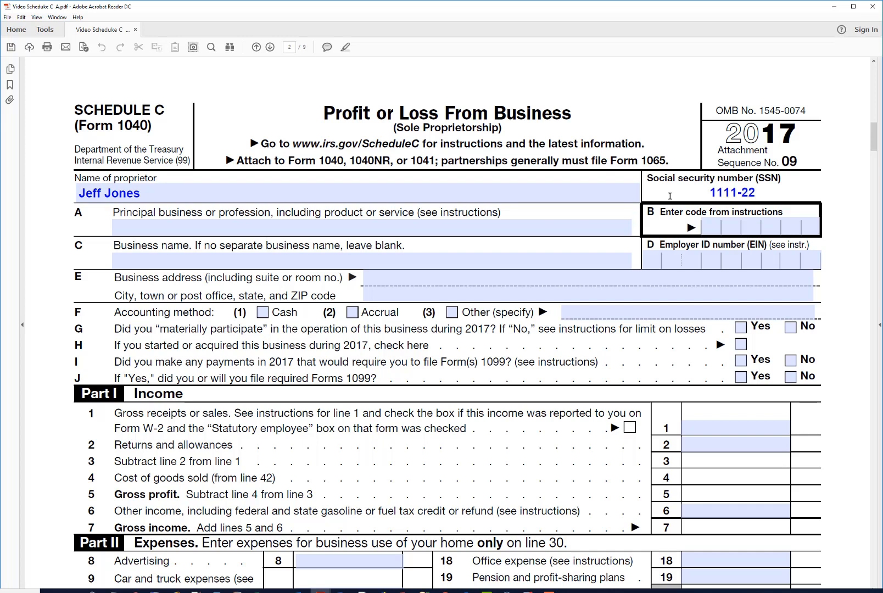
{"action": "key", "text": "Backspace"}
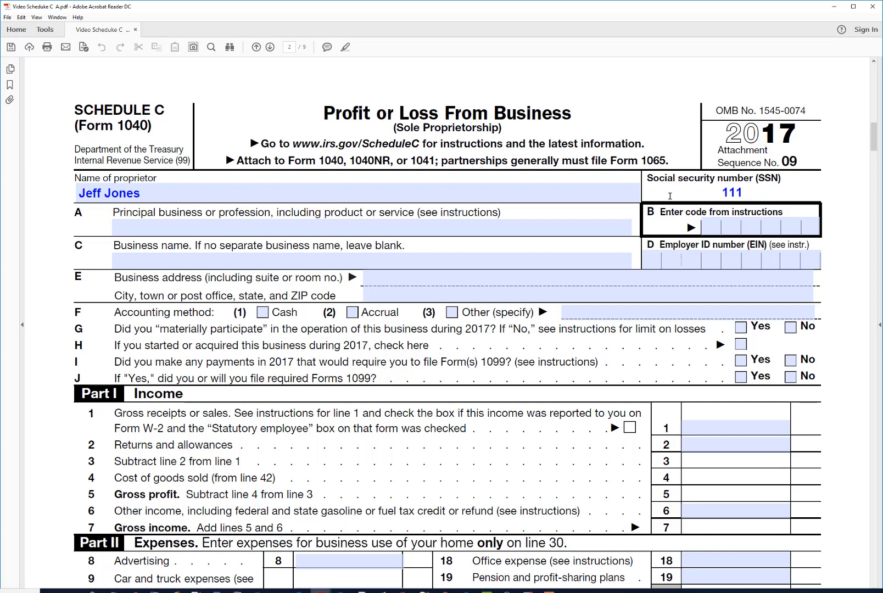
{"action": "type", "text": "-22-3"}
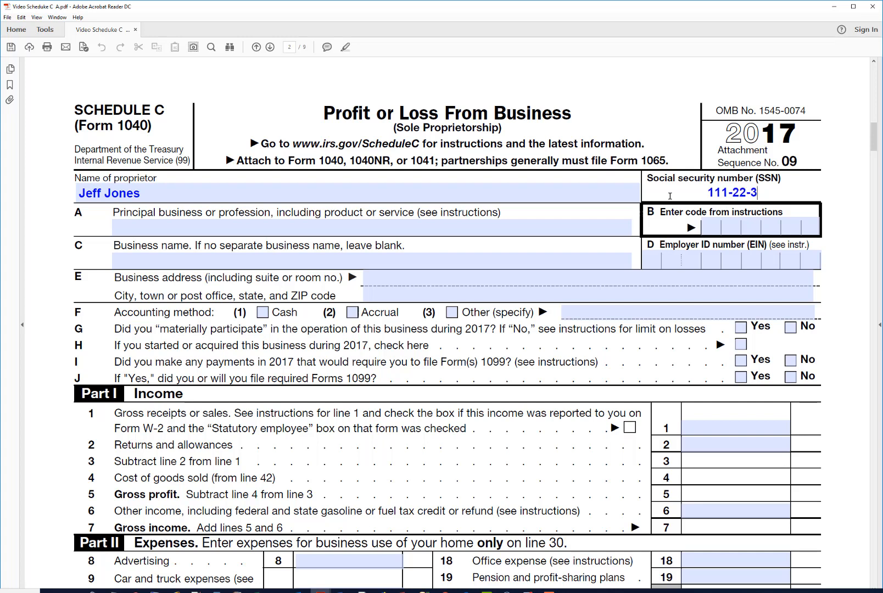
{"action": "type", "text": "33"}
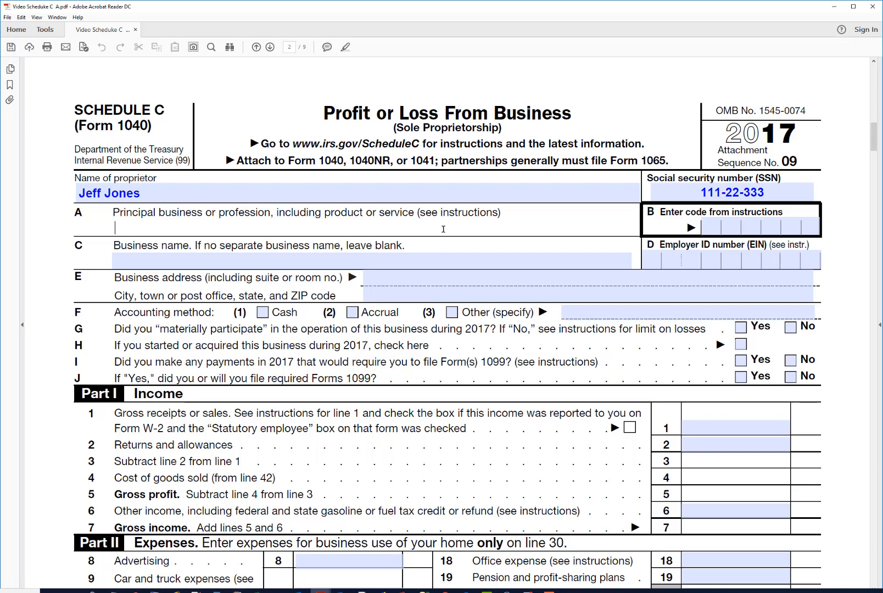
Step: Enter 'Manufacture of leather handbags' as the principal business on line A
{"action": "type", "text": "Ma"}
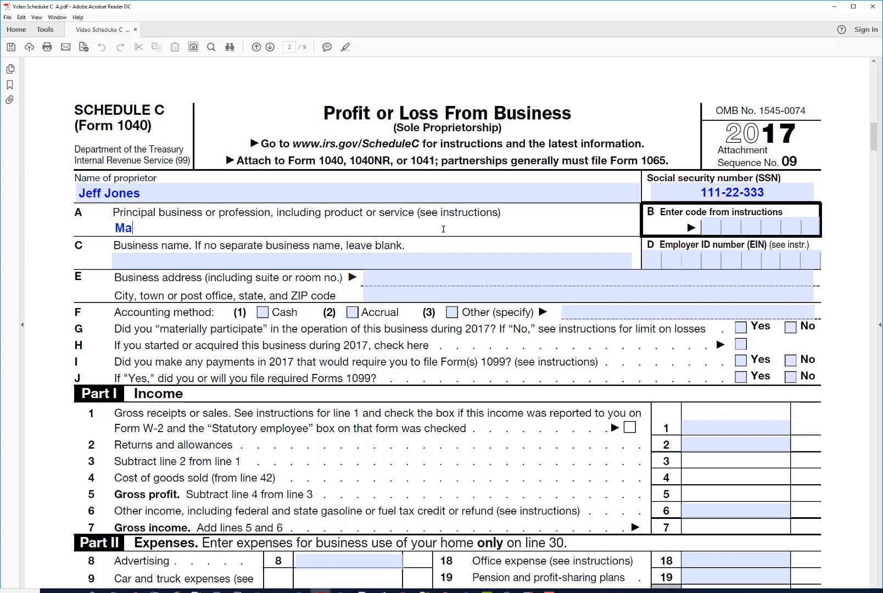
{"action": "type", "text": "nu"}
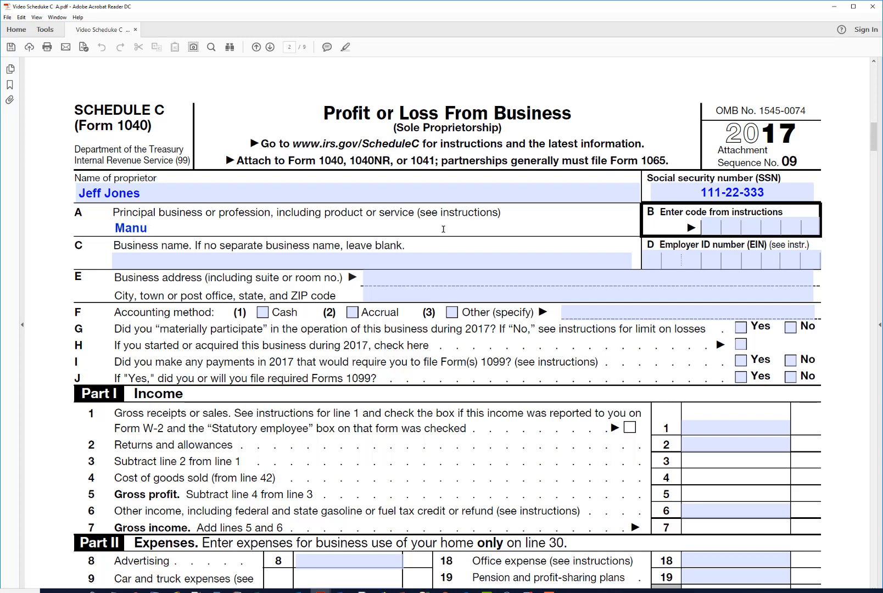
{"action": "type", "text": "facture"}
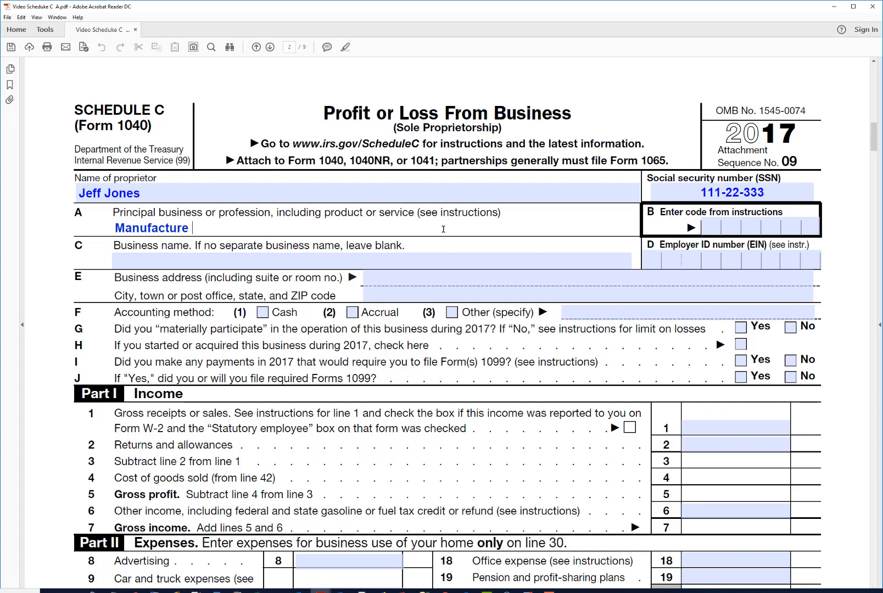
{"action": "type", "text": "of I"}
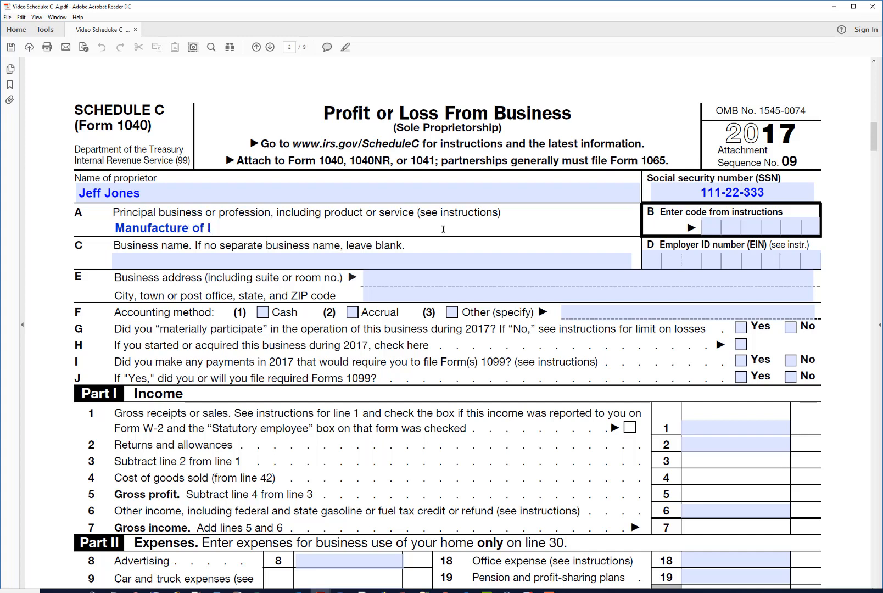
{"action": "type", "text": "eather"}
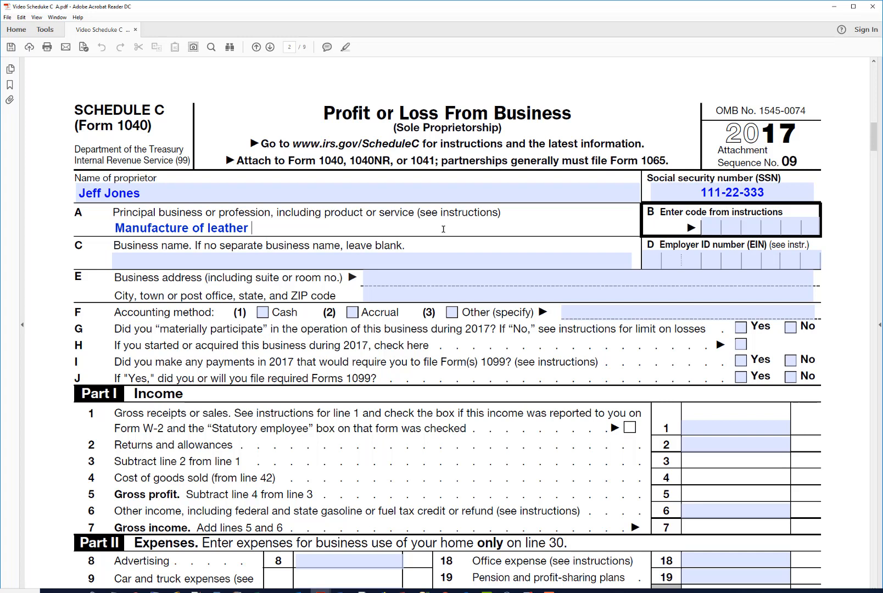
{"action": "type", "text": "handb"}
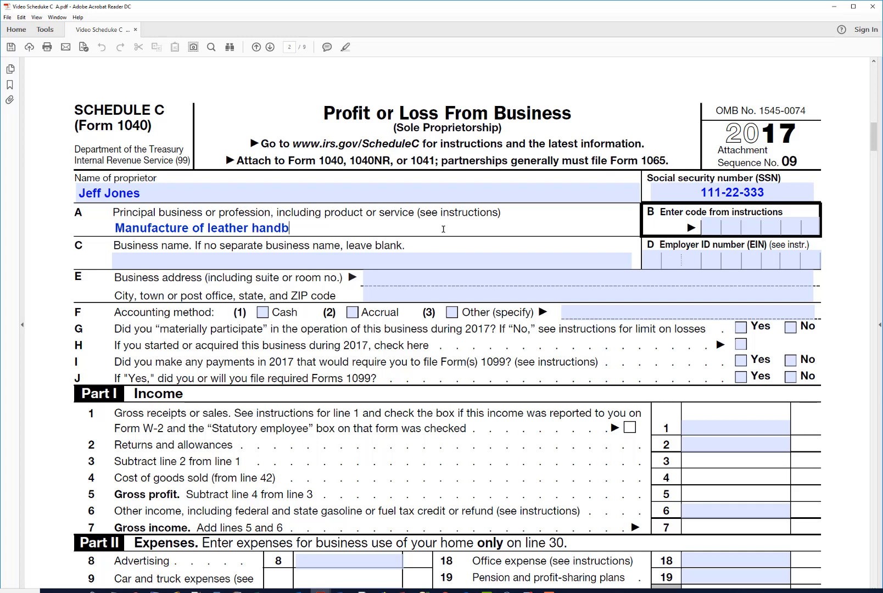
{"action": "type", "text": "ags"}
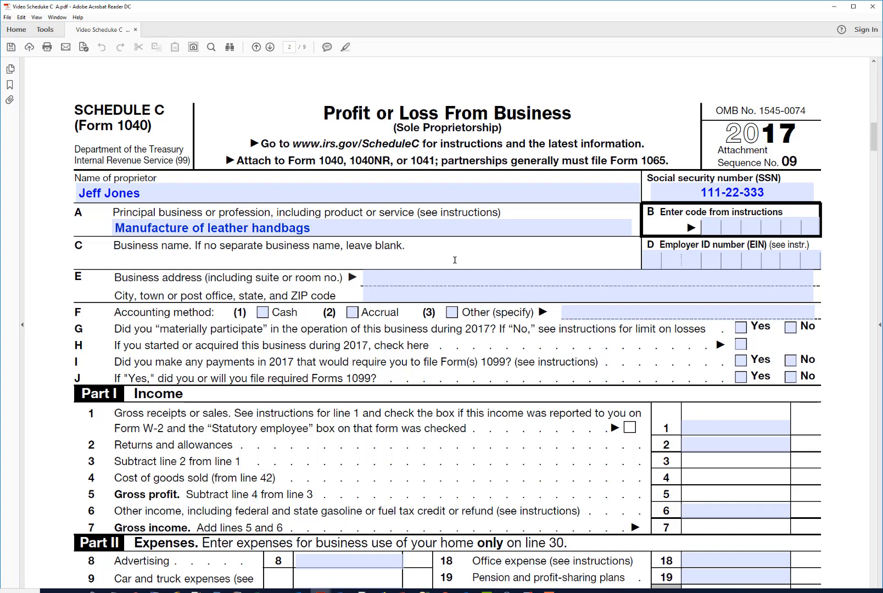
Step: Enter 'Leatherworks' as the business name on line C
{"action": "type", "text": "Le"}
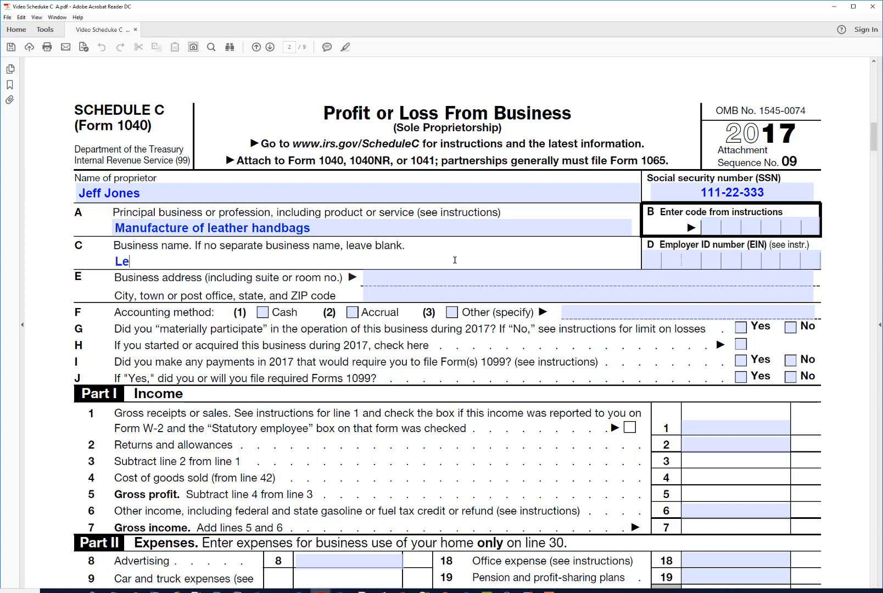
{"action": "type", "text": "atherwo"}
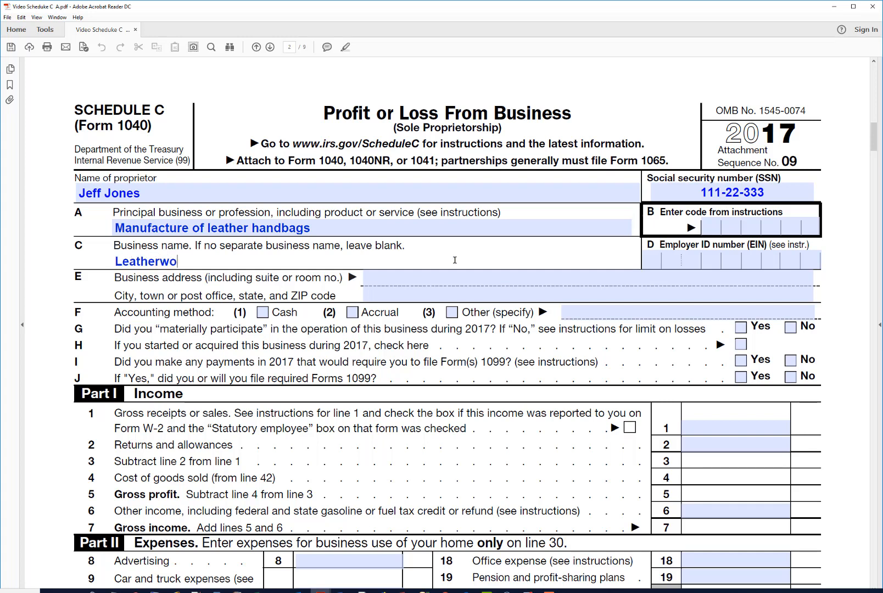
{"action": "type", "text": "rks"}
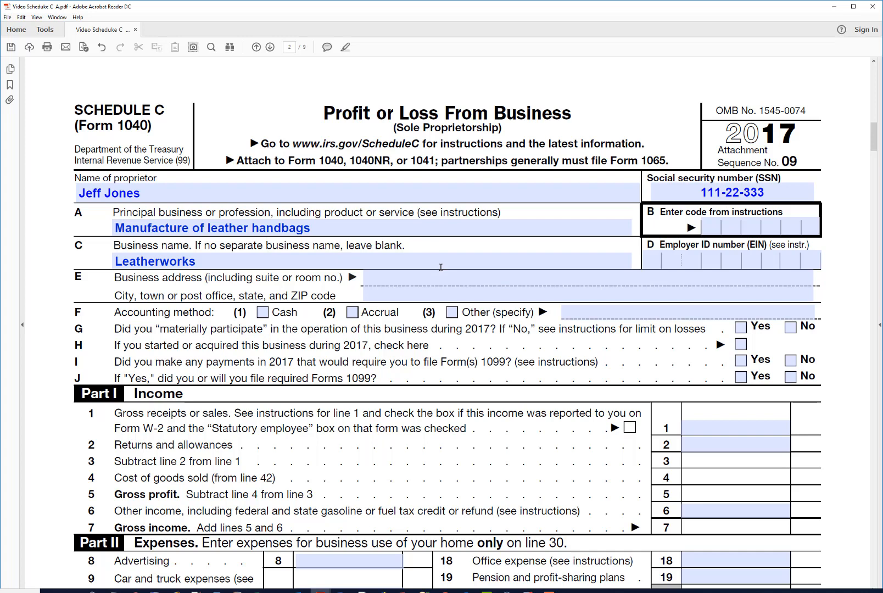
{"action": "mouse_move", "coordinate": [491, 255]}
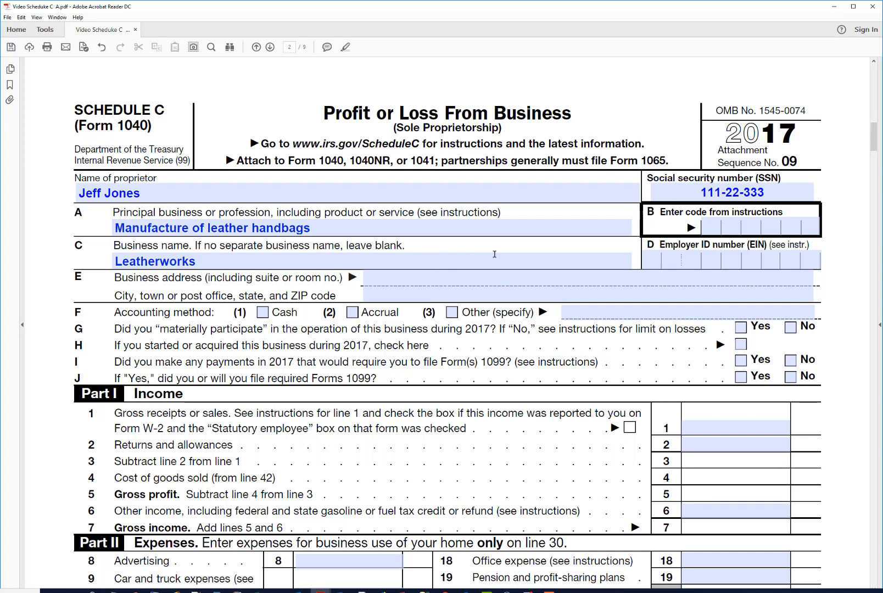
{"action": "mouse_move", "coordinate": [792, 135]}
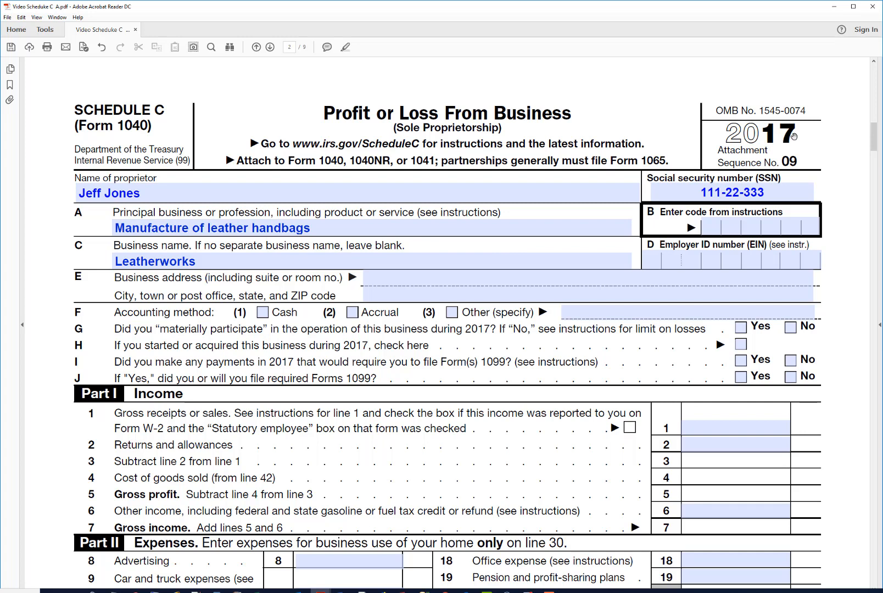
{"action": "mouse_move", "coordinate": [820, 145]}
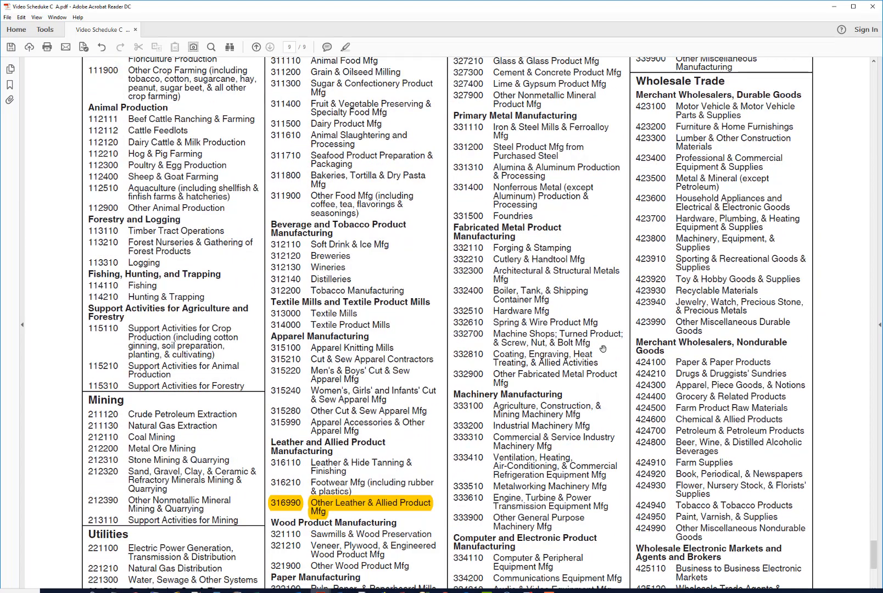
Step: Scroll to the Principal Business Codes list to find 316990, Other Leather & Allied Product Mfg
{"action": "scroll", "scroll_direction": "down", "scroll_amount": 3}
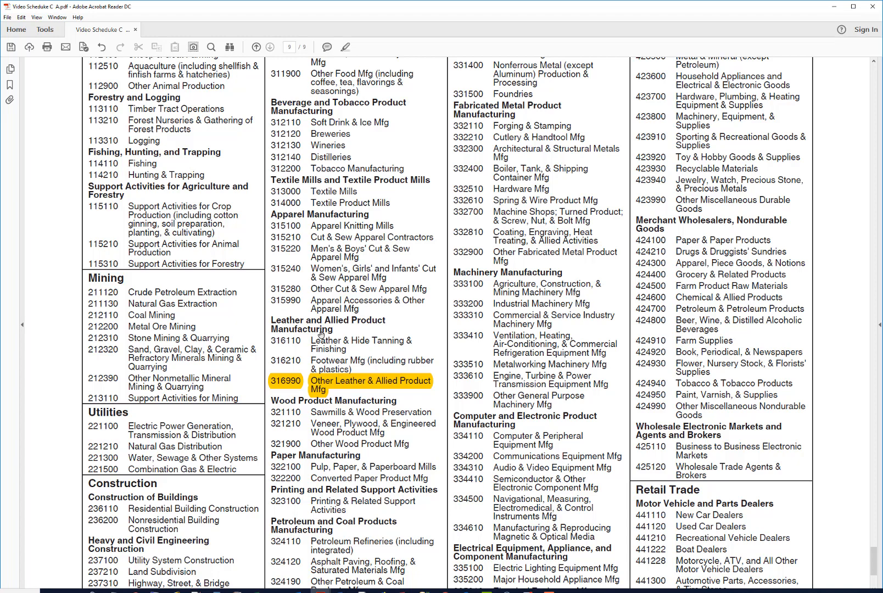
{"action": "mouse_move", "coordinate": [287, 390]}
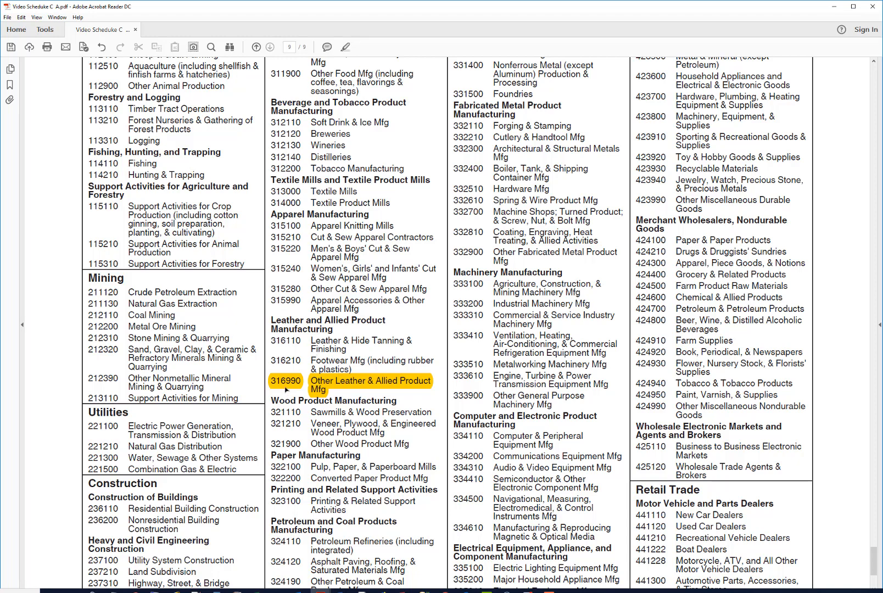
{"action": "mouse_move", "coordinate": [426, 327]}
{"action": "type", "text": "316990"}
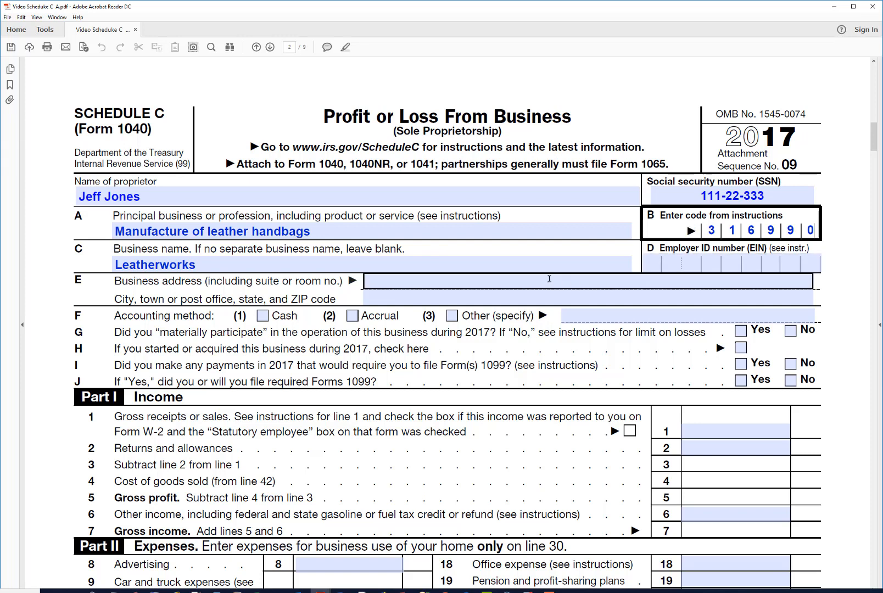
{"action": "mouse_move", "coordinate": [483, 282]}
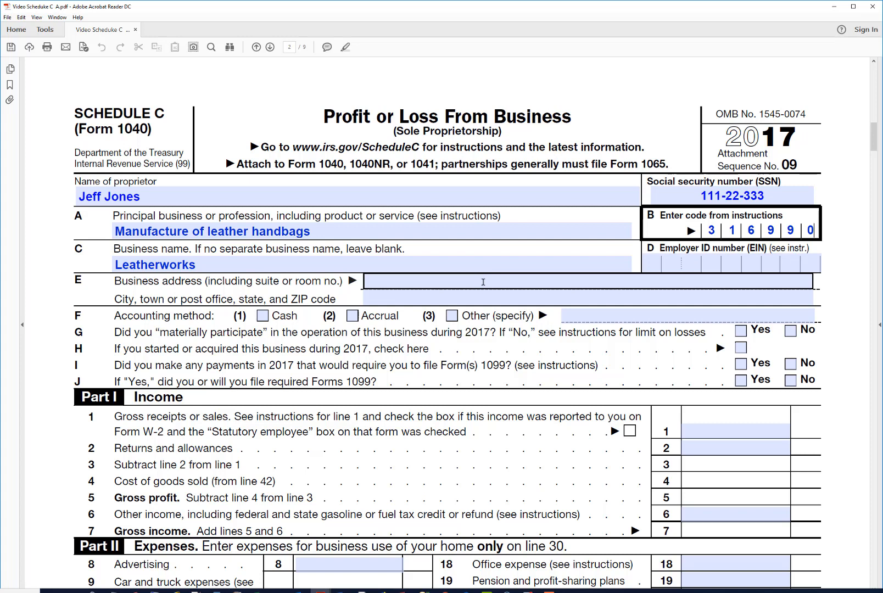
Step: Enter '12 Cedar street' as the business street address on line E
{"action": "type", "text": "12"}
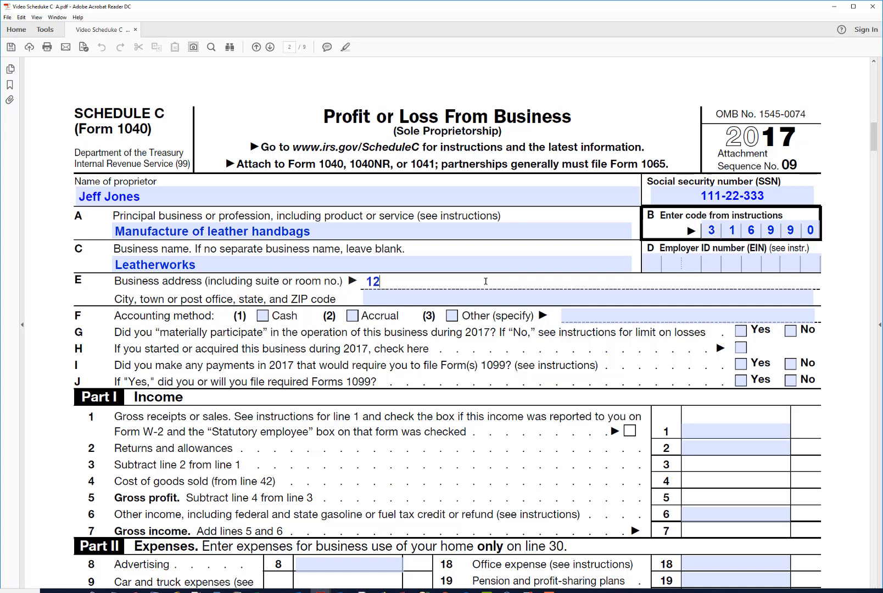
{"action": "type", "text": "Cedar"}
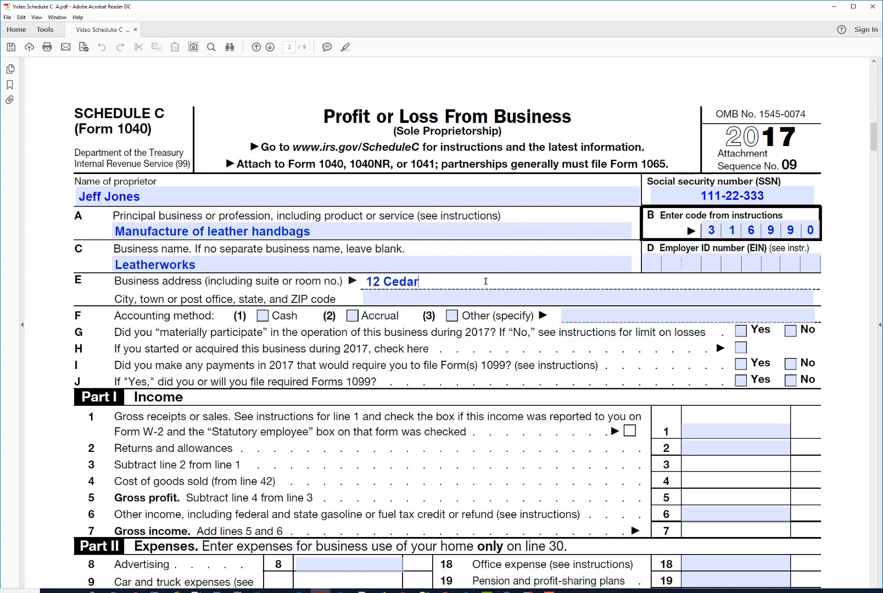
{"action": "type", "text": "street"}
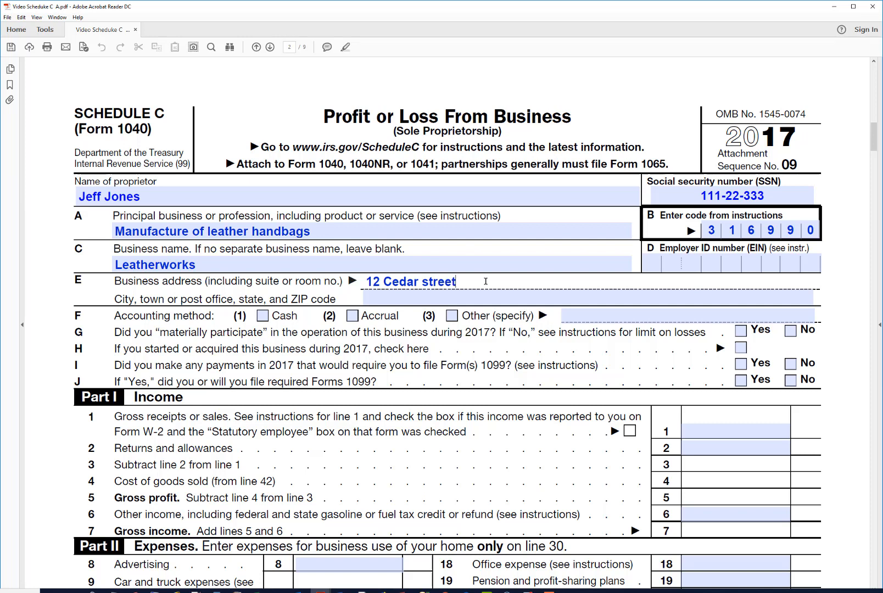
Step: Fill the city, state and ZIP line with Tacoma, WA 98133
{"action": "left_click", "coordinate": [473, 299]}
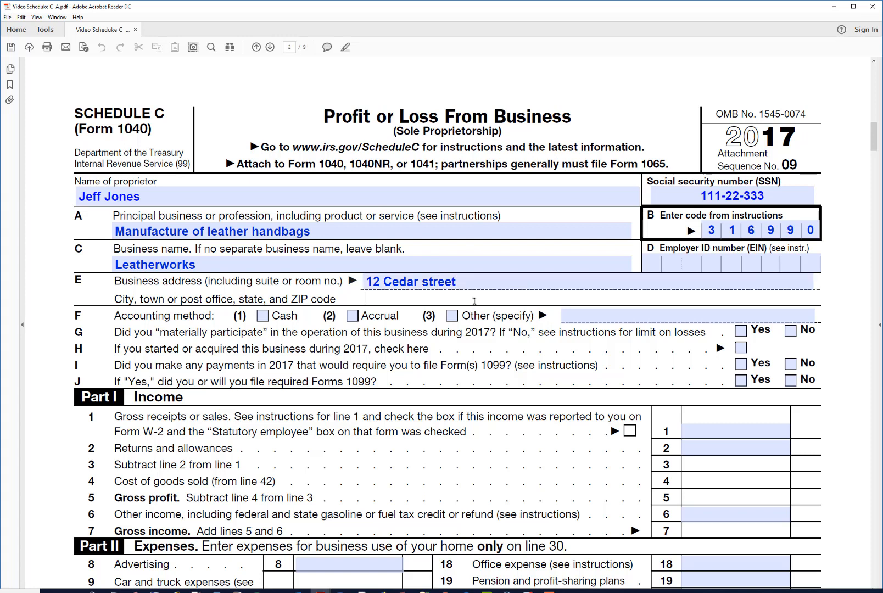
{"action": "type", "text": "Tacoma,"}
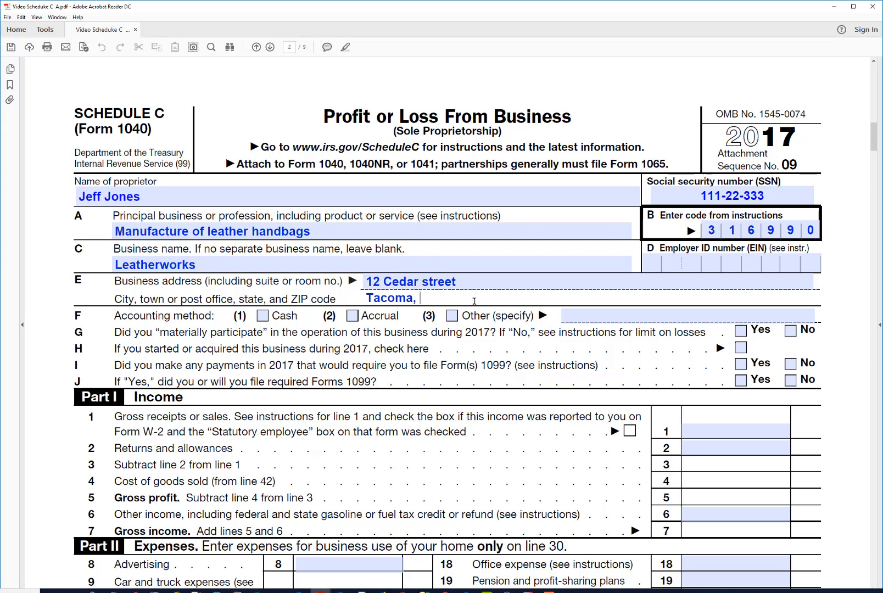
{"action": "type", "text": "WA 9"}
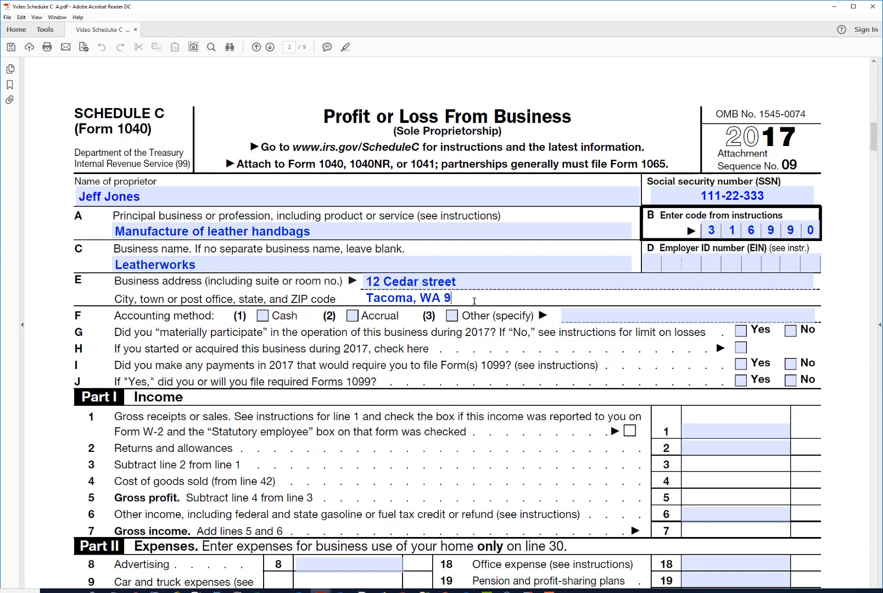
{"action": "type", "text": "8133"}
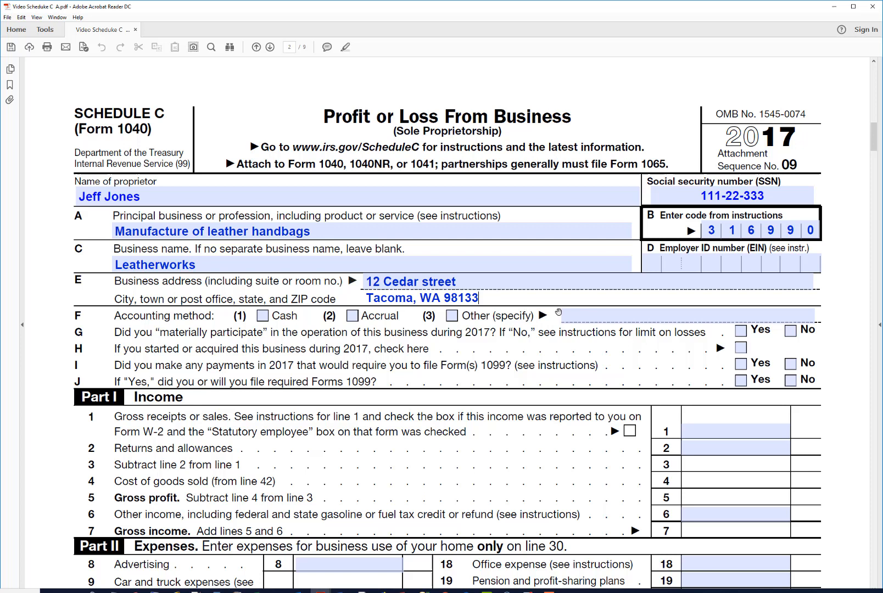
{"action": "left_click", "coordinate": [681, 263]}
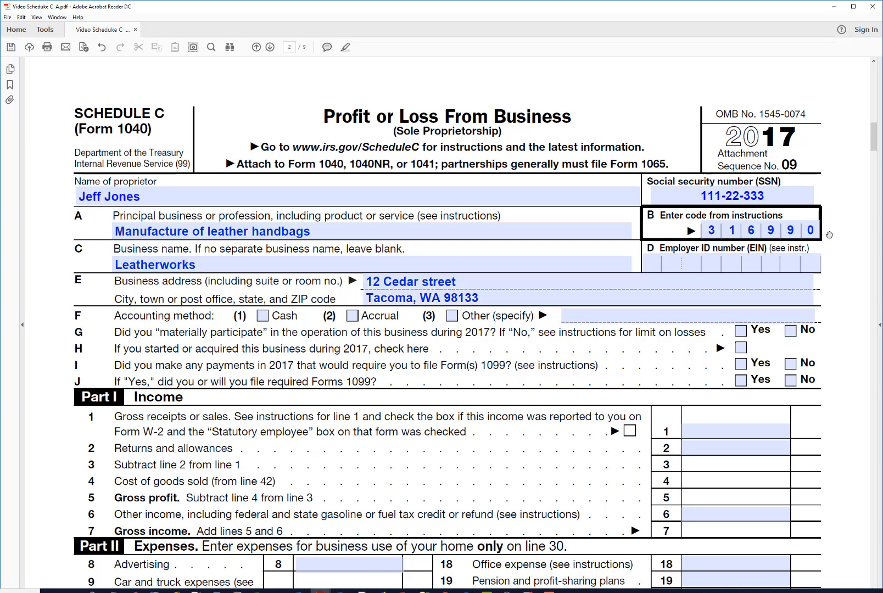
{"action": "mouse_move", "coordinate": [822, 265]}
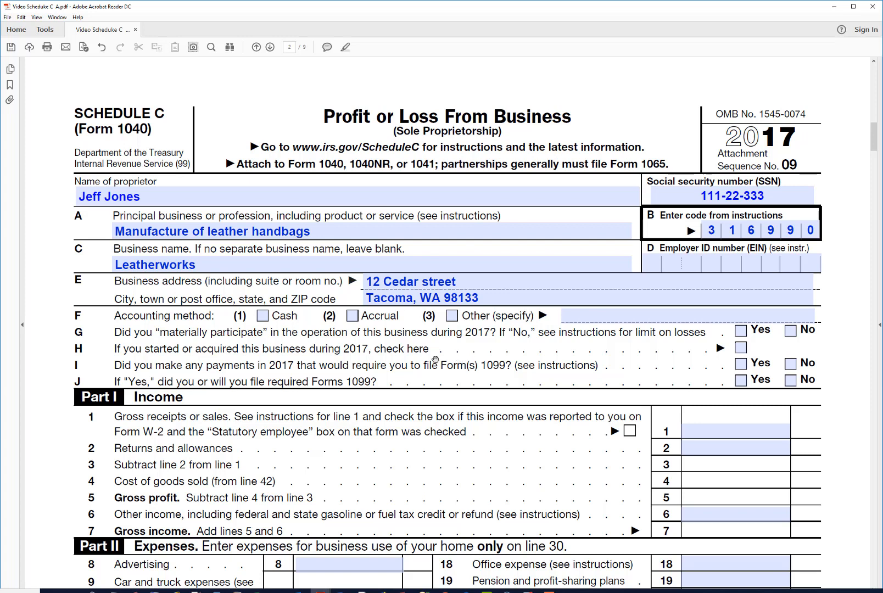
{"action": "mouse_move", "coordinate": [458, 347]}
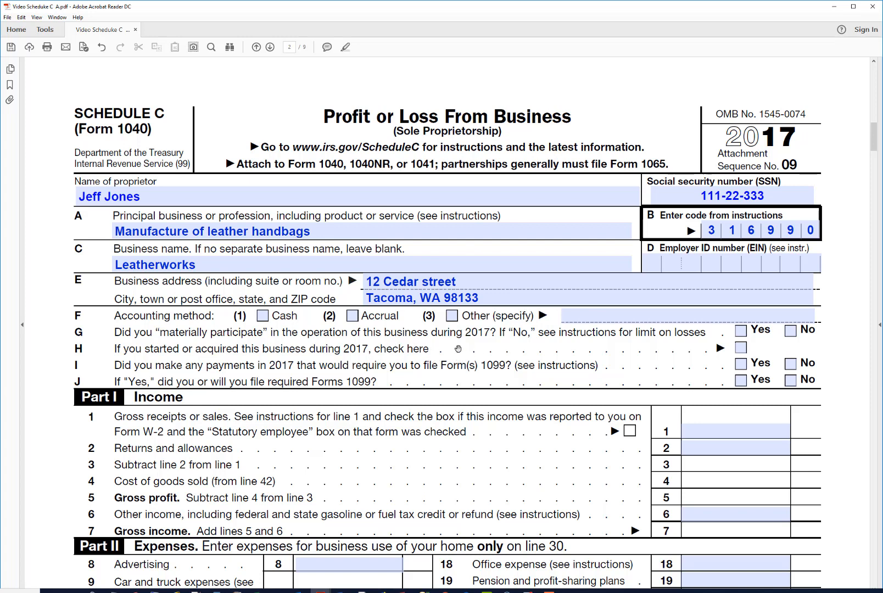
Step: Check Accrual on line F and Yes for material participation and both Form 1099 questions
{"action": "left_click", "coordinate": [351, 315]}
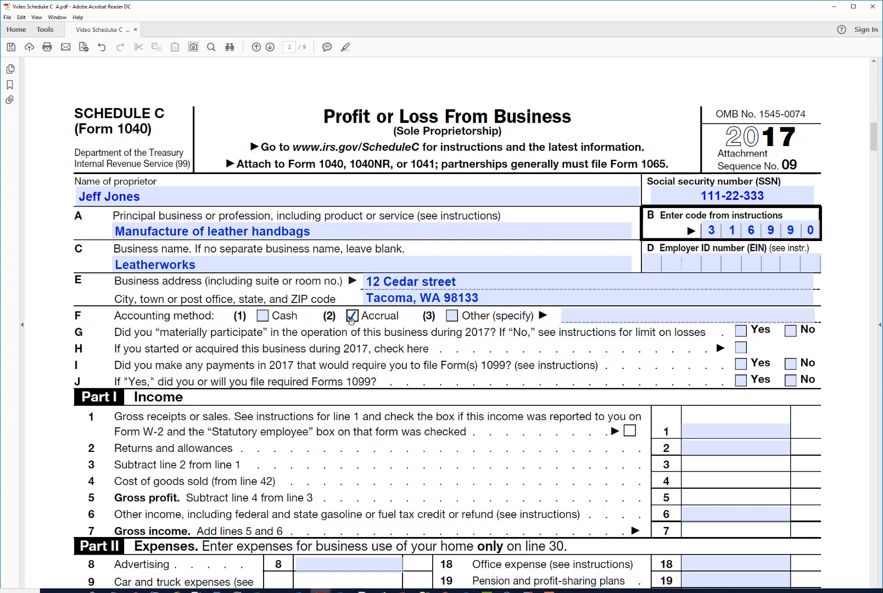
{"action": "left_click", "coordinate": [351, 315]}
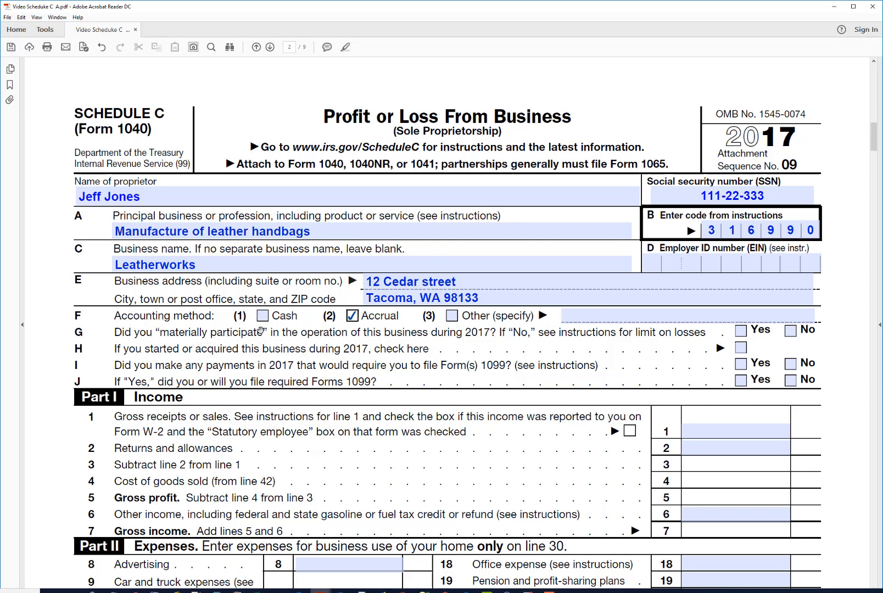
{"action": "mouse_move", "coordinate": [294, 351]}
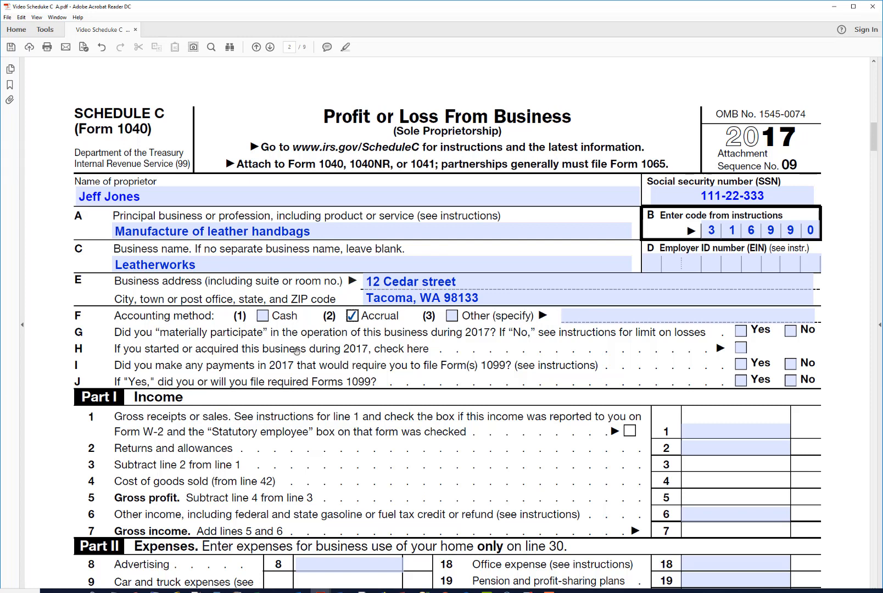
{"action": "mouse_move", "coordinate": [732, 326]}
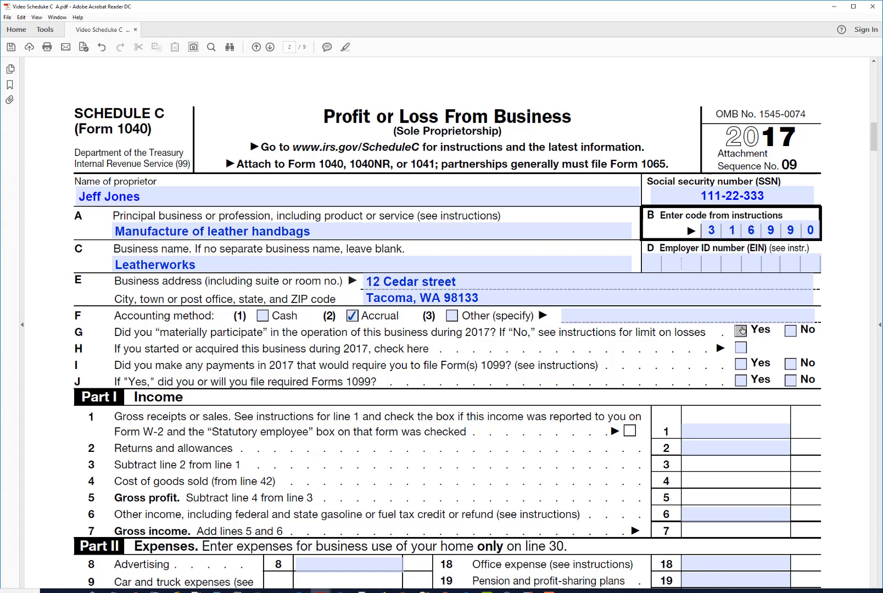
{"action": "left_click", "coordinate": [740, 330]}
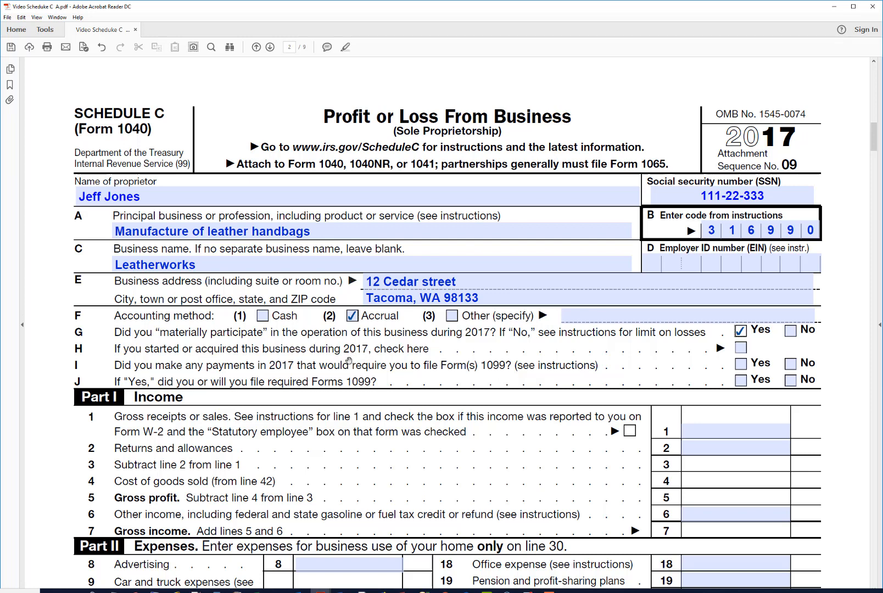
{"action": "mouse_move", "coordinate": [369, 373]}
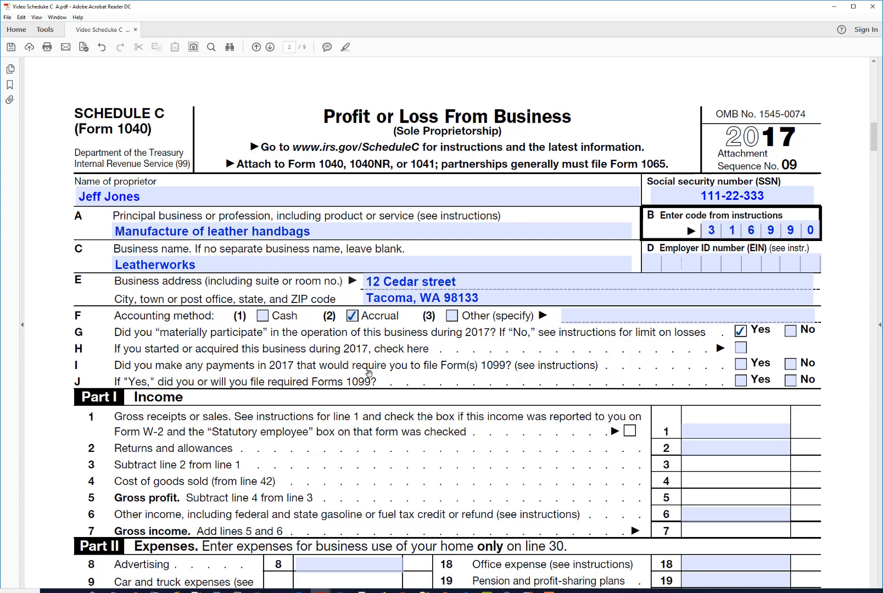
{"action": "mouse_move", "coordinate": [458, 370]}
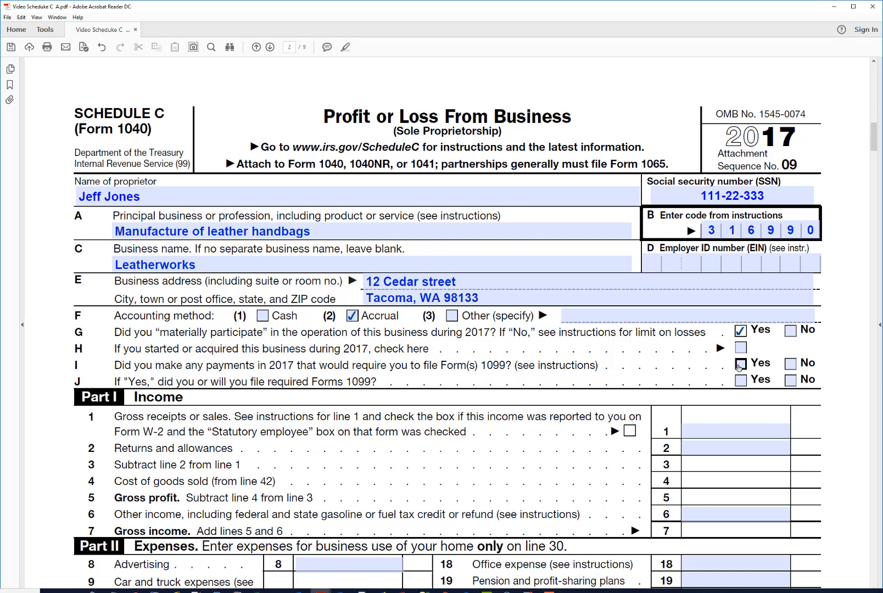
{"action": "left_click", "coordinate": [742, 364]}
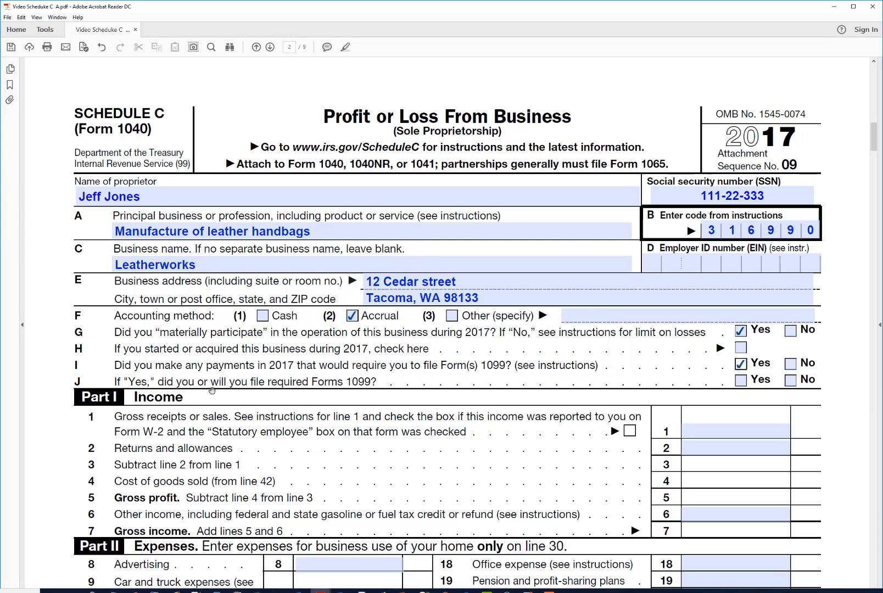
{"action": "mouse_move", "coordinate": [706, 373]}
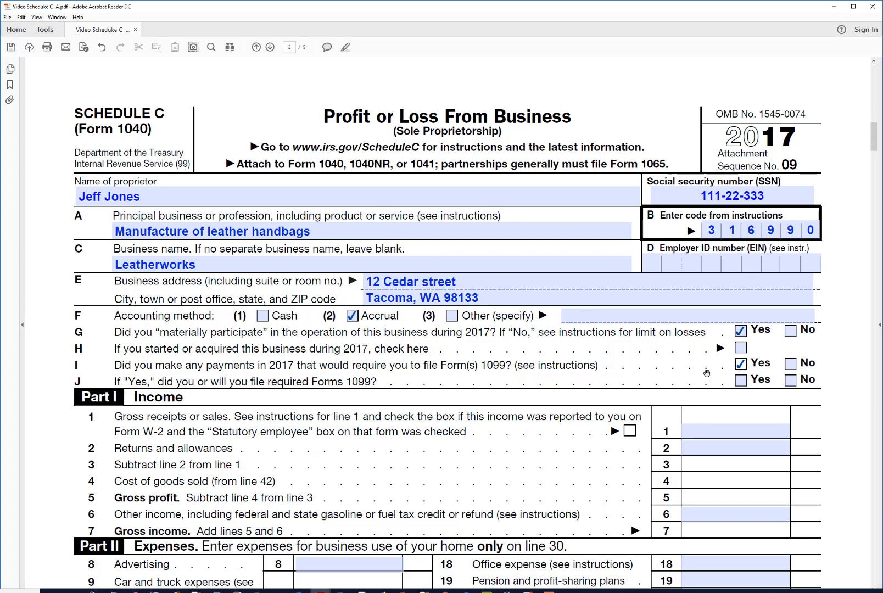
{"action": "left_click", "coordinate": [741, 380]}
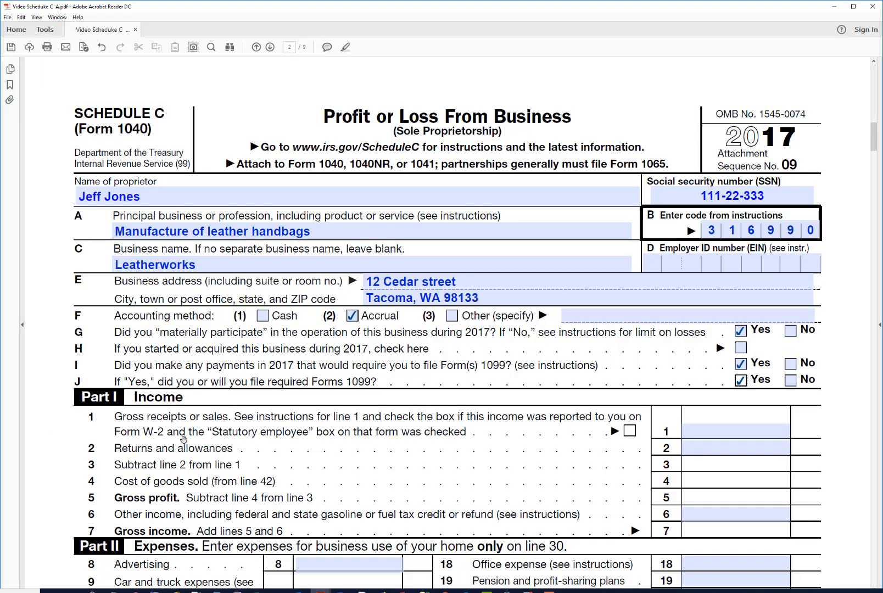
Step: Enter 150000 as gross receipts on line 1
{"action": "left_click", "coordinate": [734, 431]}
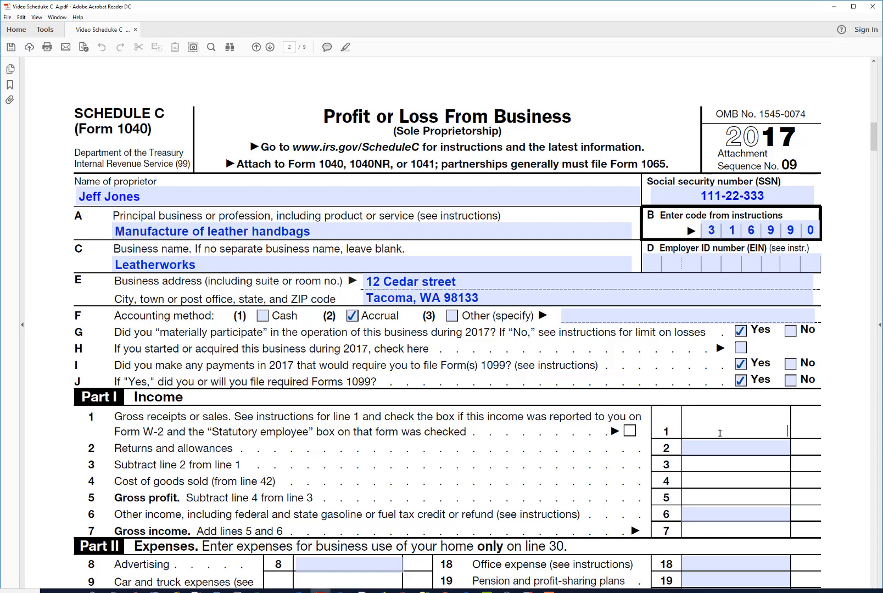
{"action": "type", "text": "1500000"}
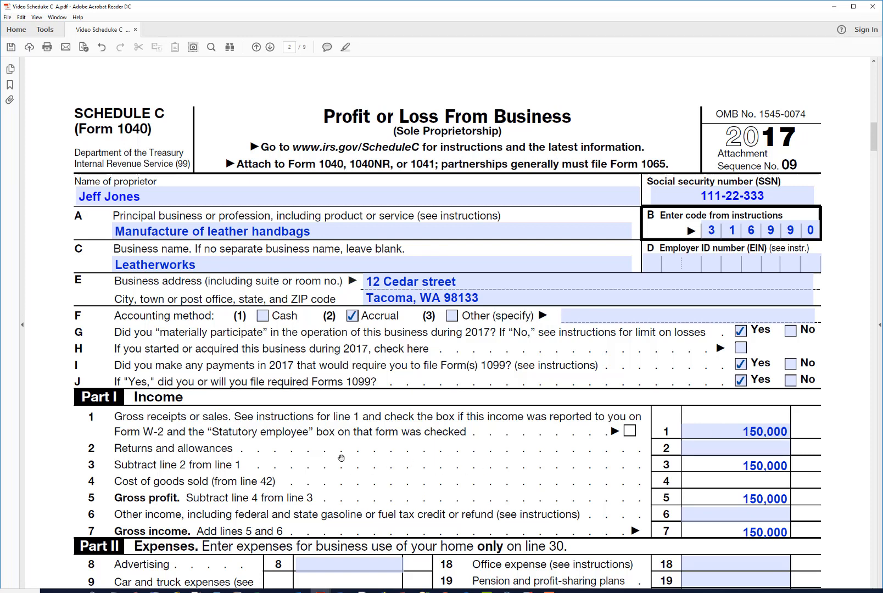
{"action": "mouse_move", "coordinate": [250, 452]}
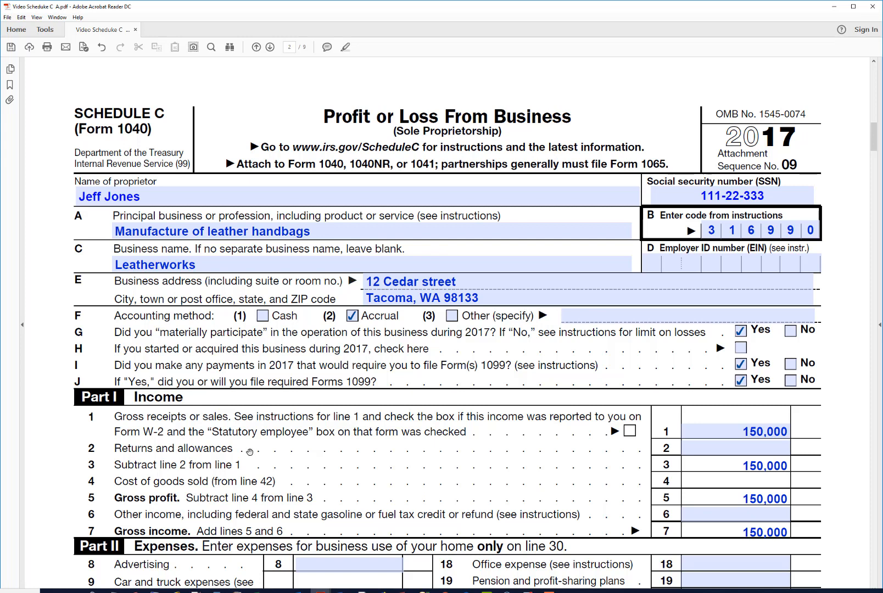
{"action": "mouse_move", "coordinate": [251, 470]}
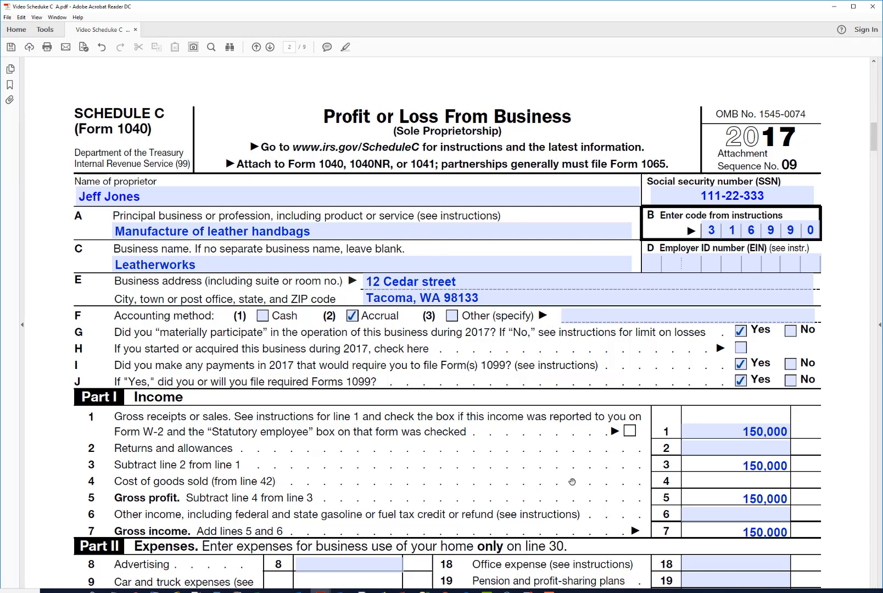
{"action": "mouse_move", "coordinate": [855, 141]}
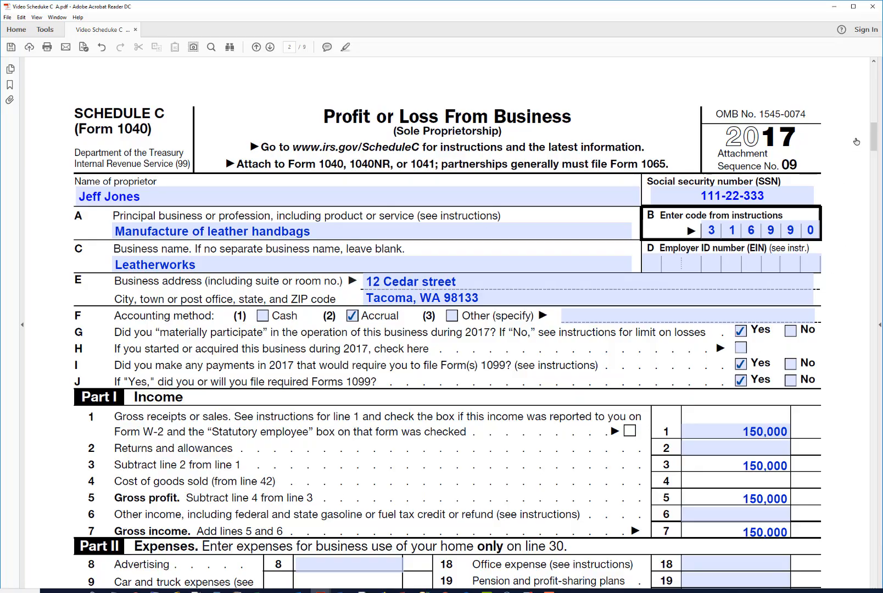
Step: Scroll down to page 2 until Part III, Cost of Goods Sold, is visible
{"action": "scroll", "scroll_direction": "down", "scroll_amount": 3}
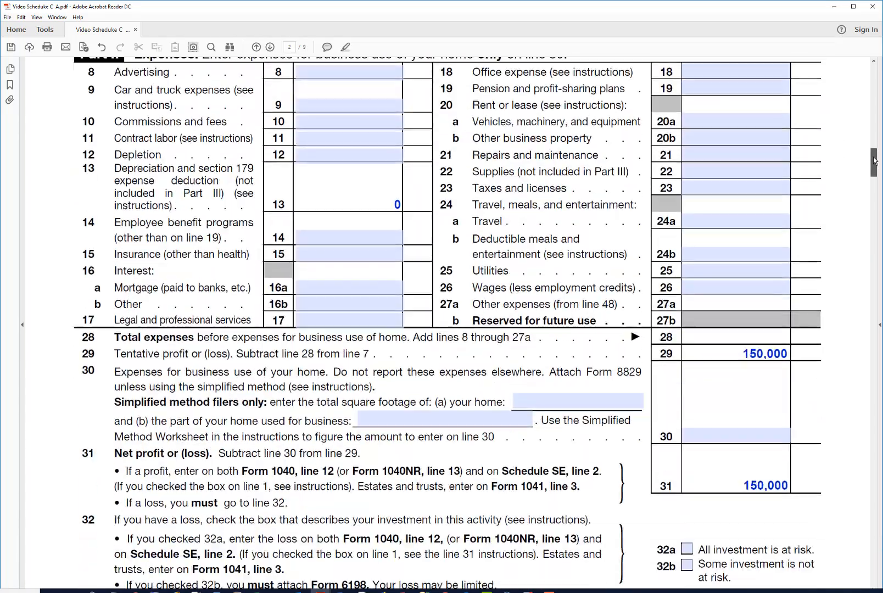
{"action": "scroll", "scroll_direction": "down", "scroll_amount": 3}
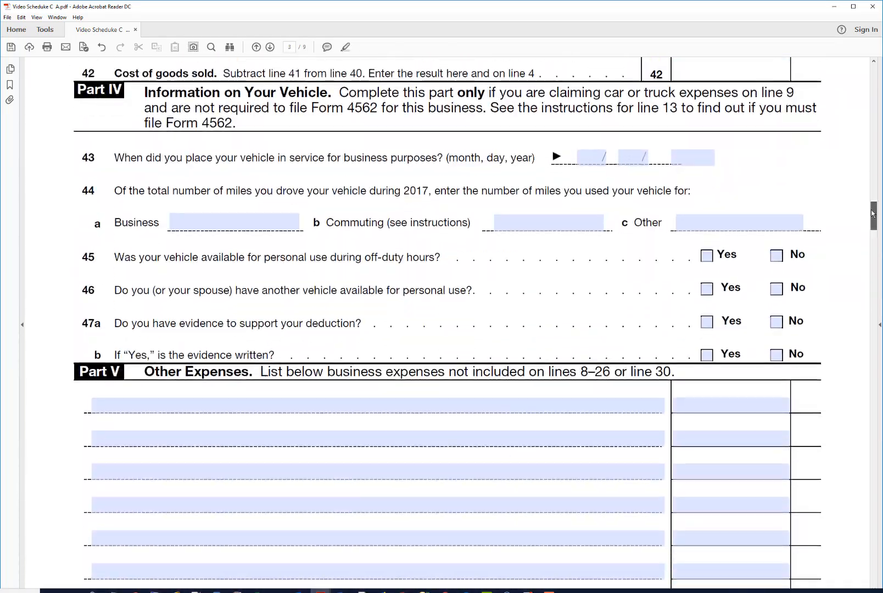
{"action": "scroll", "scroll_direction": "up", "scroll_amount": 3}
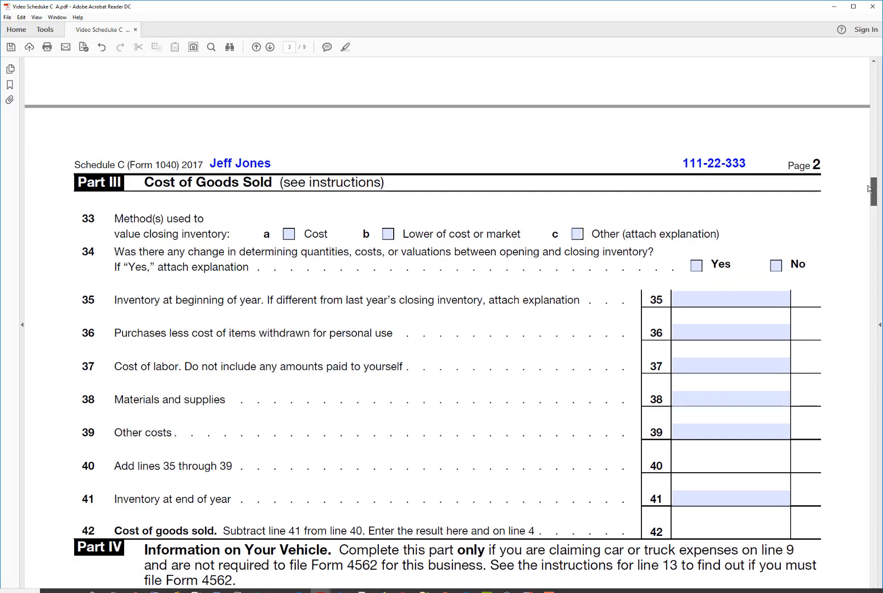
{"action": "scroll", "scroll_direction": "down", "scroll_amount": 3}
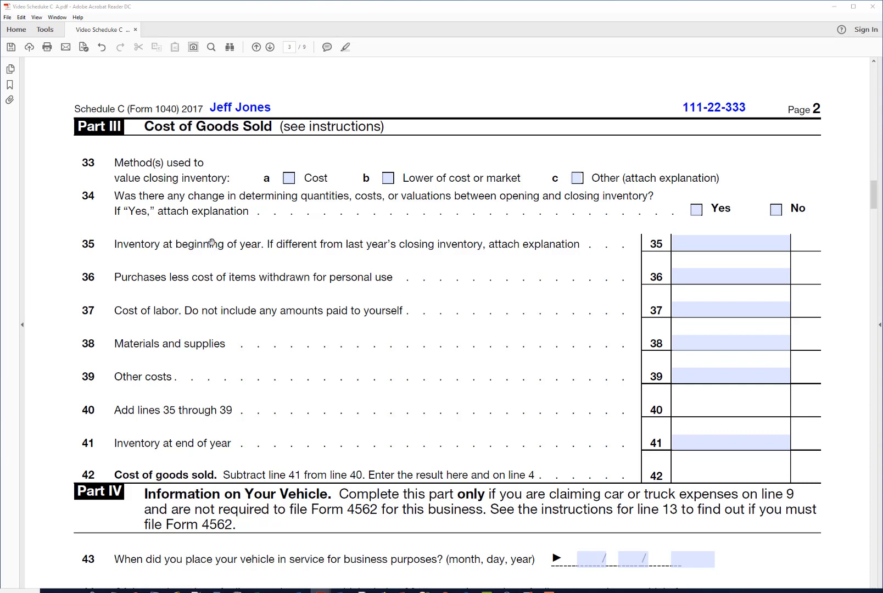
{"action": "mouse_move", "coordinate": [254, 193]}
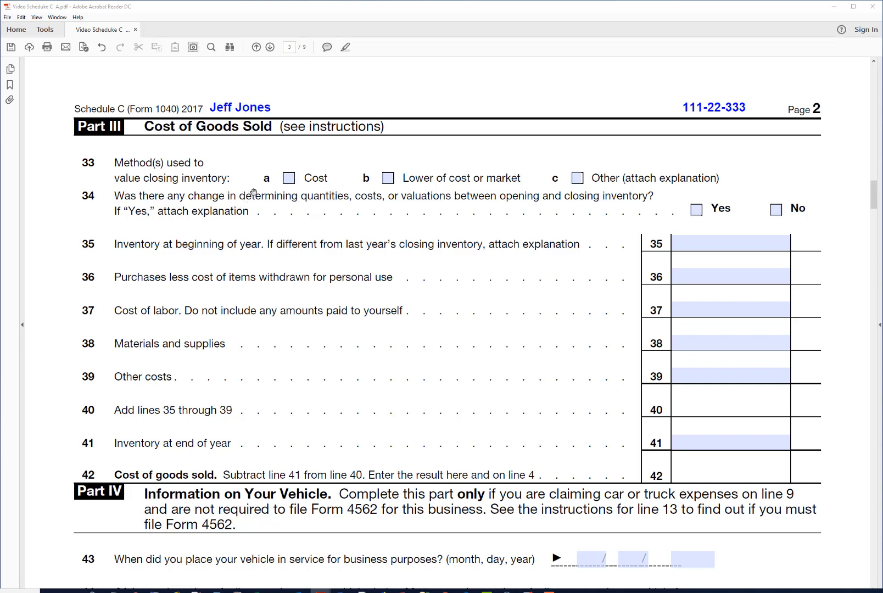
Step: Mark closing inventory valued at Cost on line 33 and No on line 34
{"action": "left_click", "coordinate": [289, 177]}
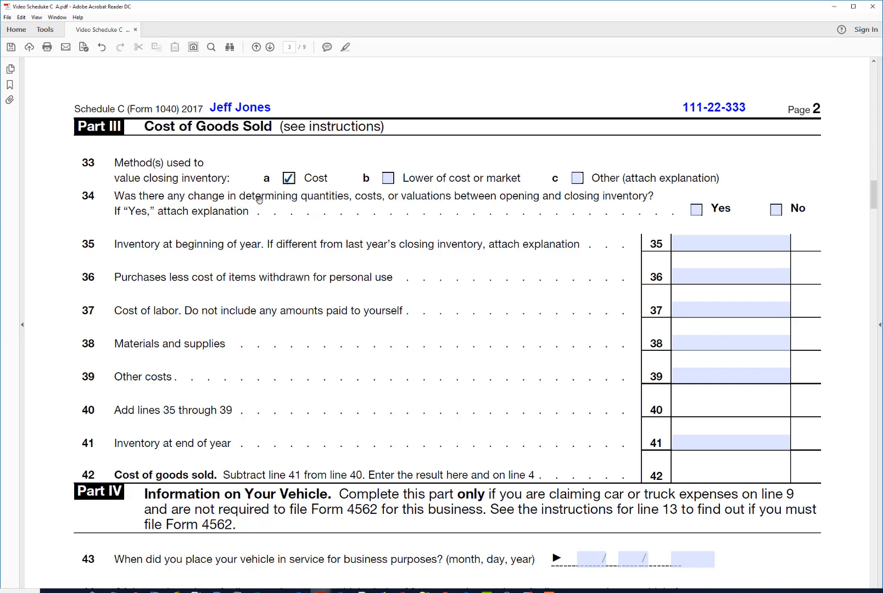
{"action": "mouse_move", "coordinate": [285, 203]}
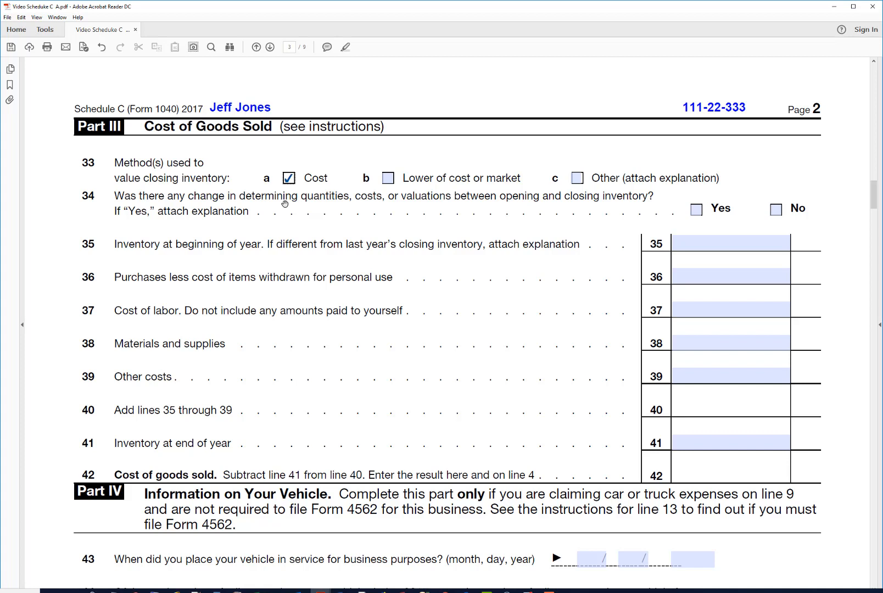
{"action": "mouse_move", "coordinate": [487, 210]}
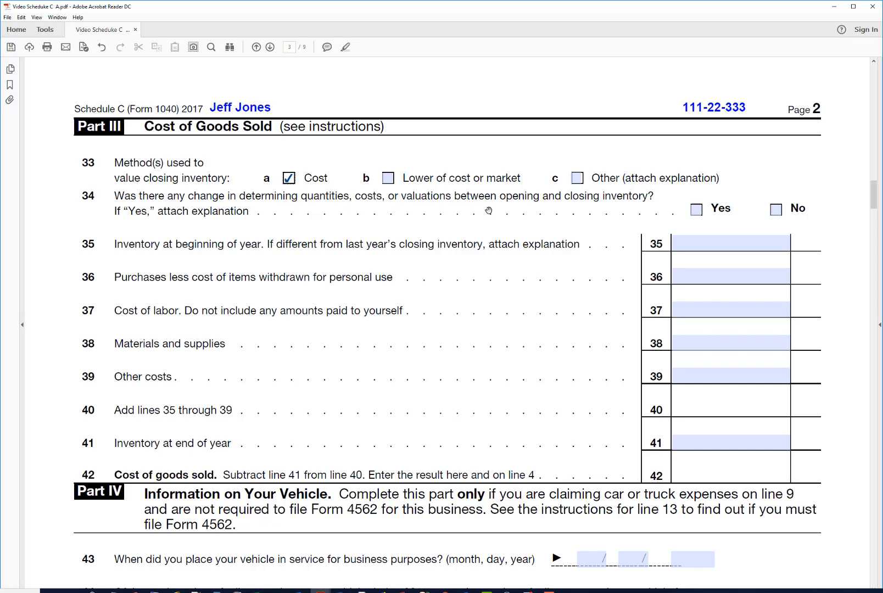
{"action": "mouse_move", "coordinate": [763, 208]}
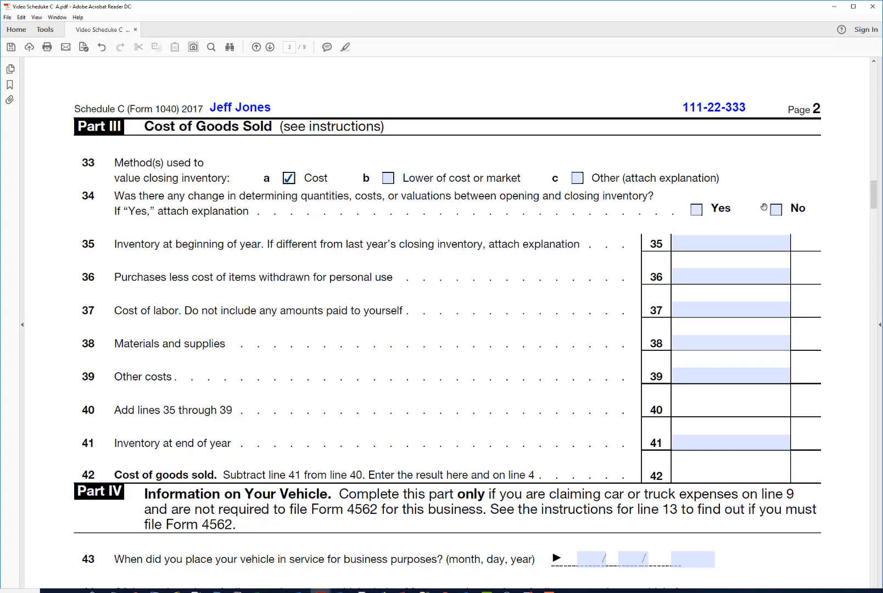
{"action": "left_click", "coordinate": [774, 209]}
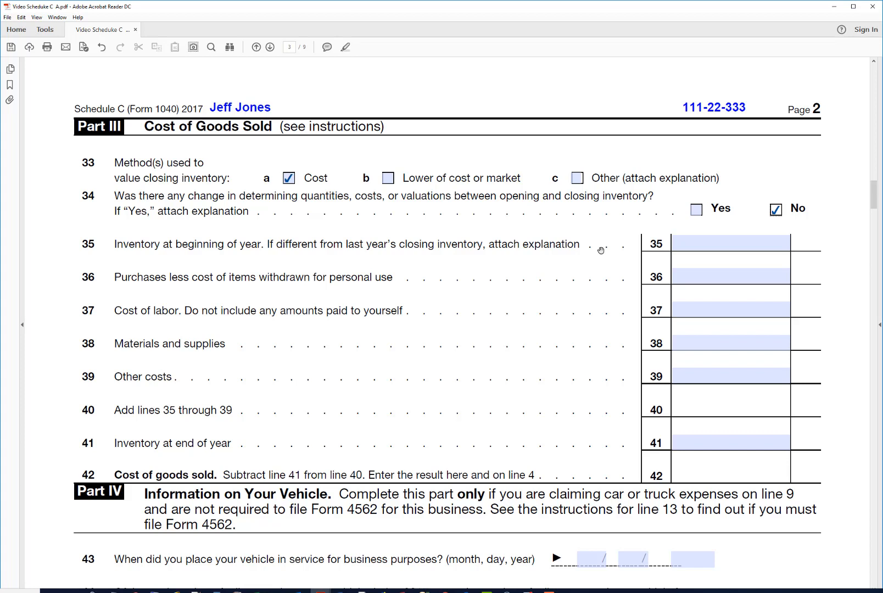
{"action": "left_click", "coordinate": [730, 242]}
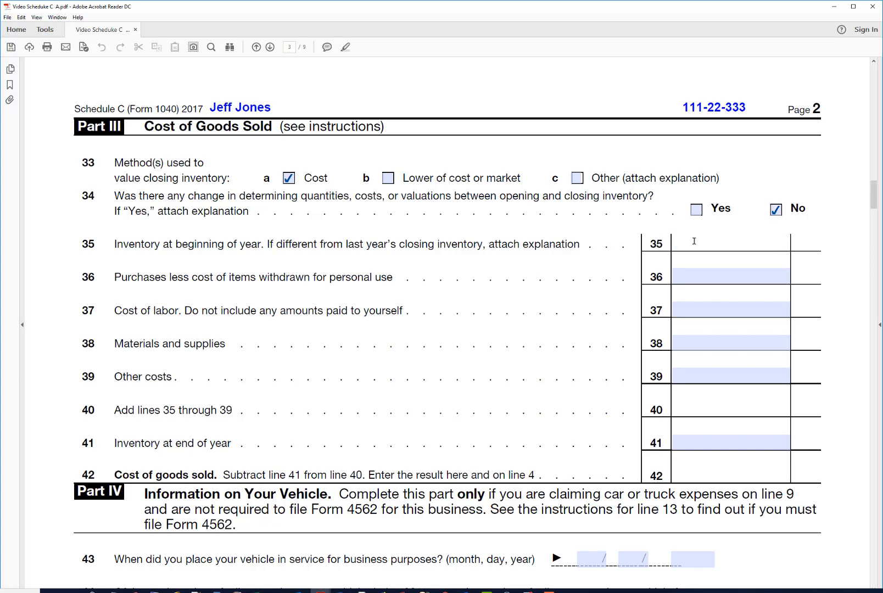
Step: Enter 5,000 beginning inventory, 30,000 purchases, 40,000 labor and 12,000 ending inventory
{"action": "type", "text": "5000"}
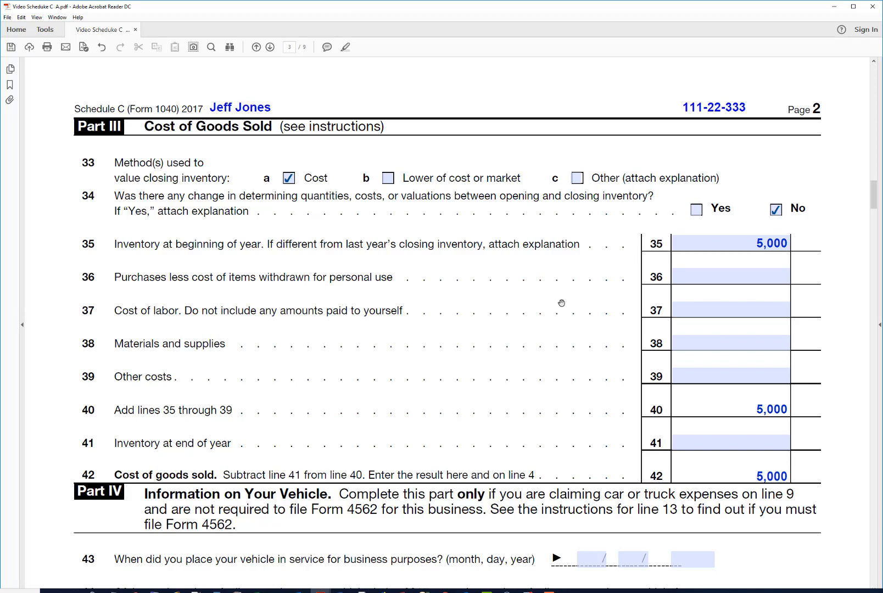
{"action": "mouse_move", "coordinate": [549, 308]}
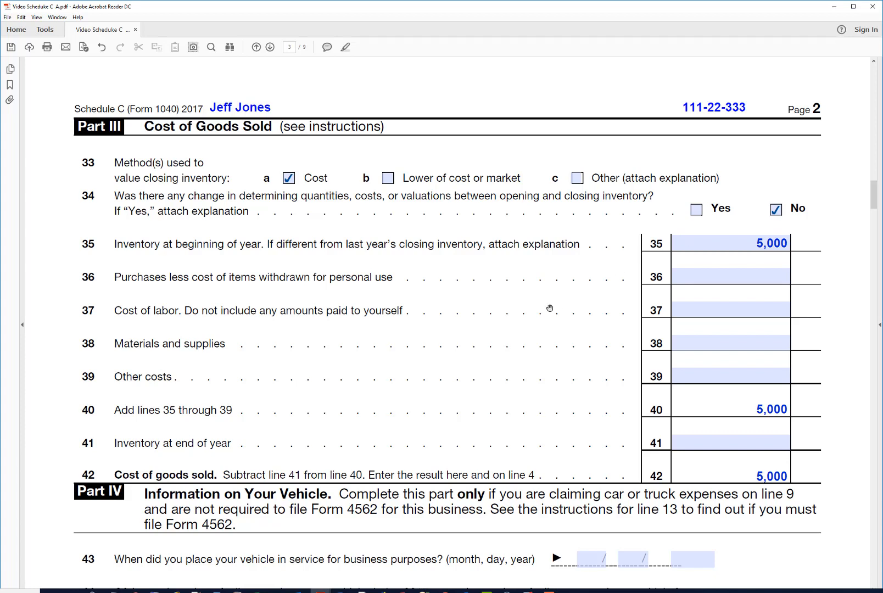
{"action": "left_click", "coordinate": [730, 276]}
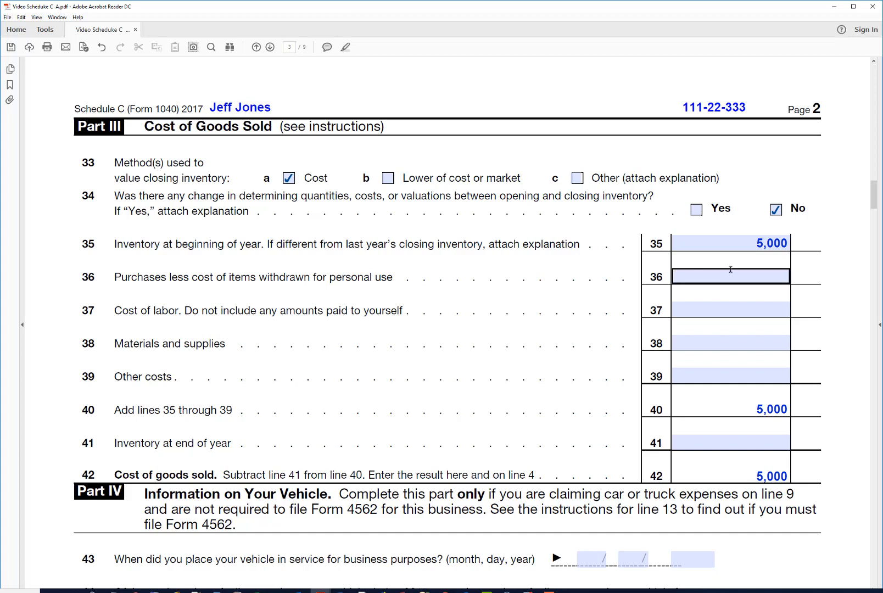
{"action": "type", "text": "300"}
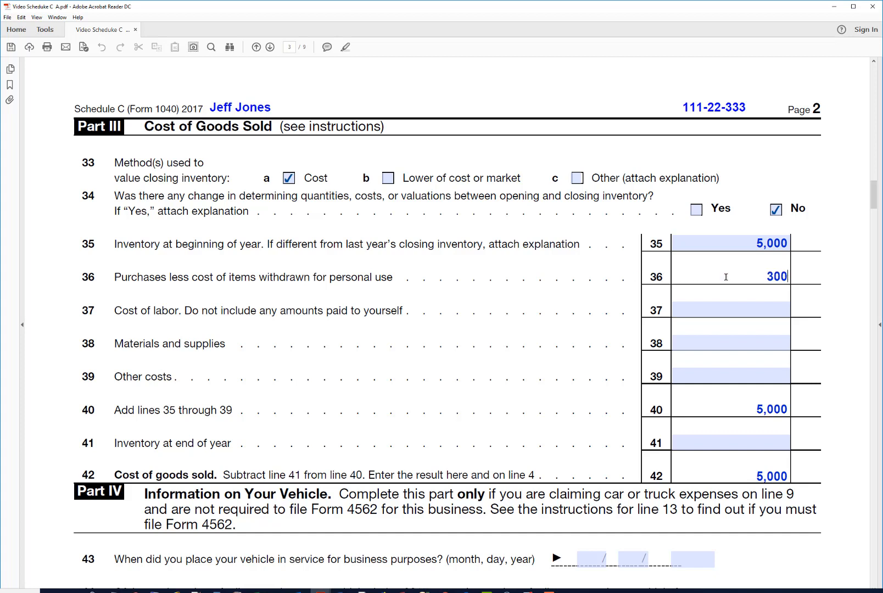
{"action": "type", "text": "300000"}
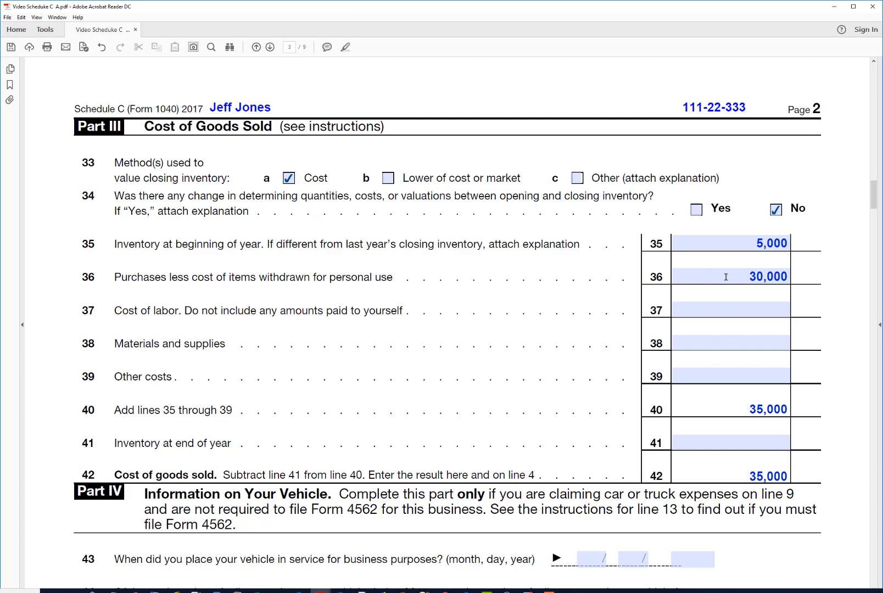
{"action": "mouse_move", "coordinate": [240, 308]}
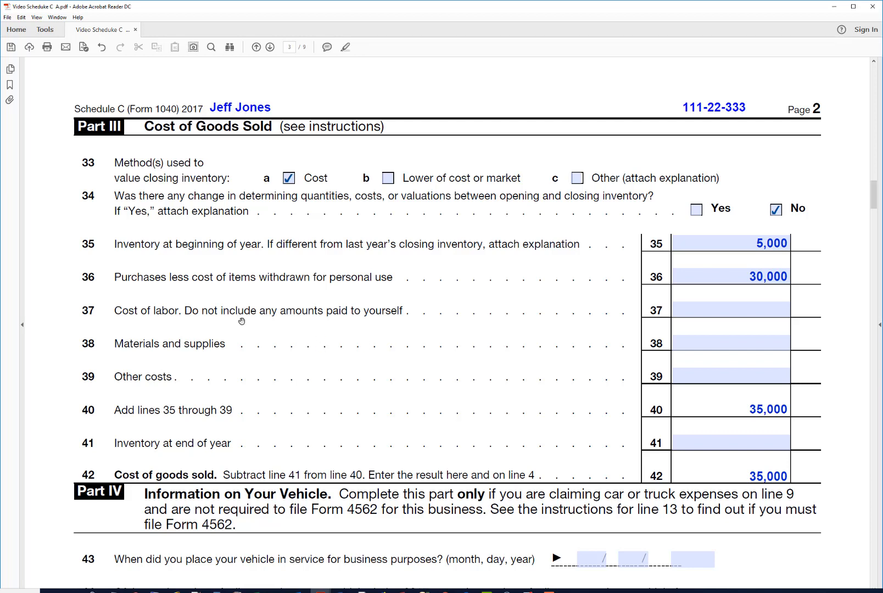
{"action": "left_click", "coordinate": [730, 309]}
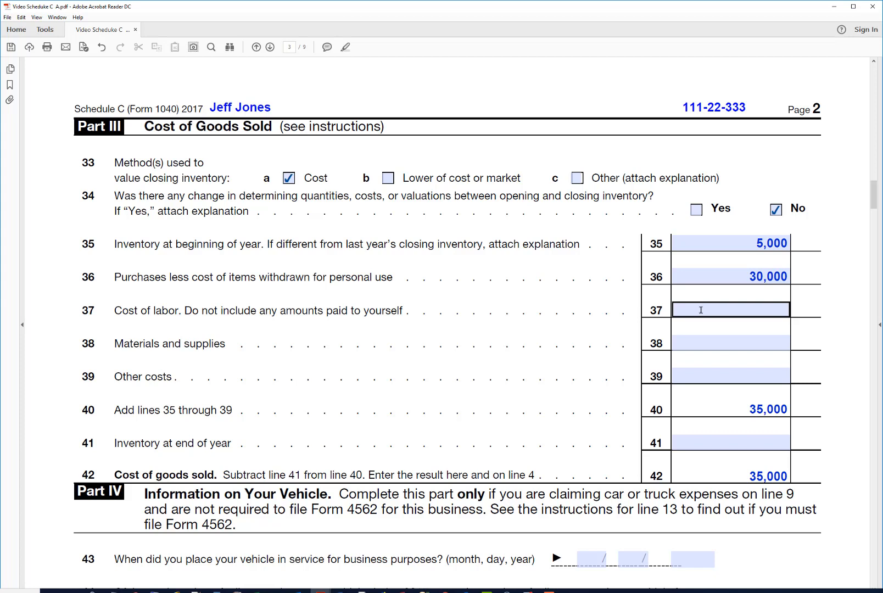
{"action": "type", "text": "4000"}
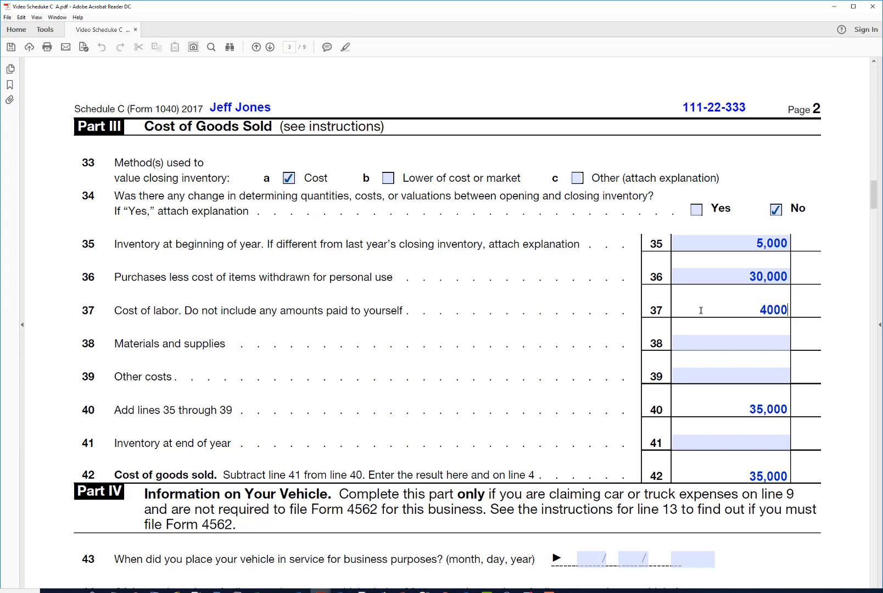
{"action": "type", "text": "40,000"}
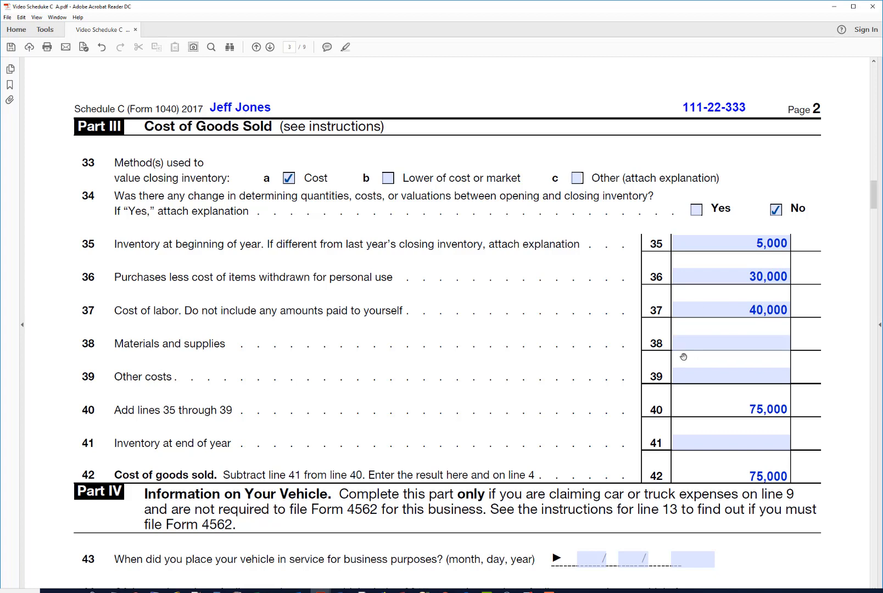
{"action": "mouse_move", "coordinate": [711, 357]}
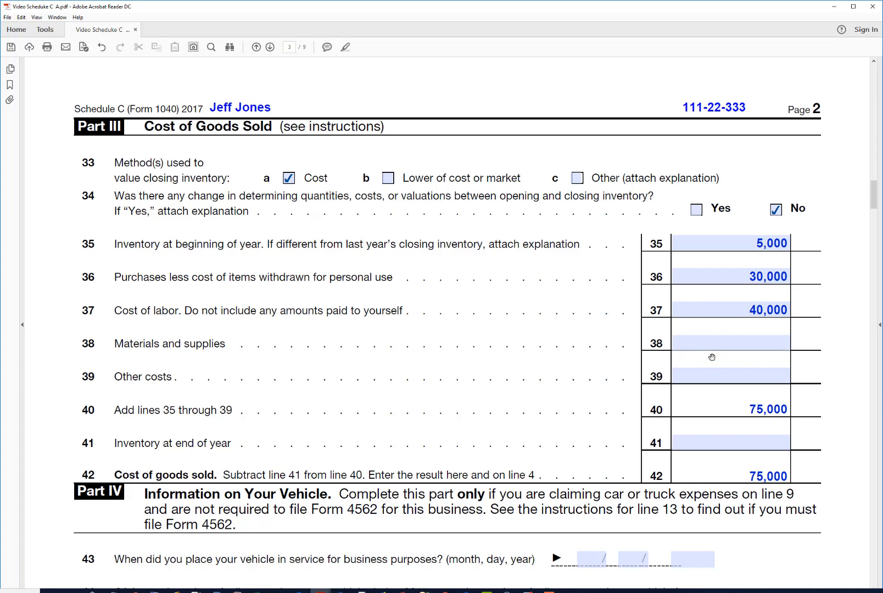
{"action": "mouse_move", "coordinate": [691, 399]}
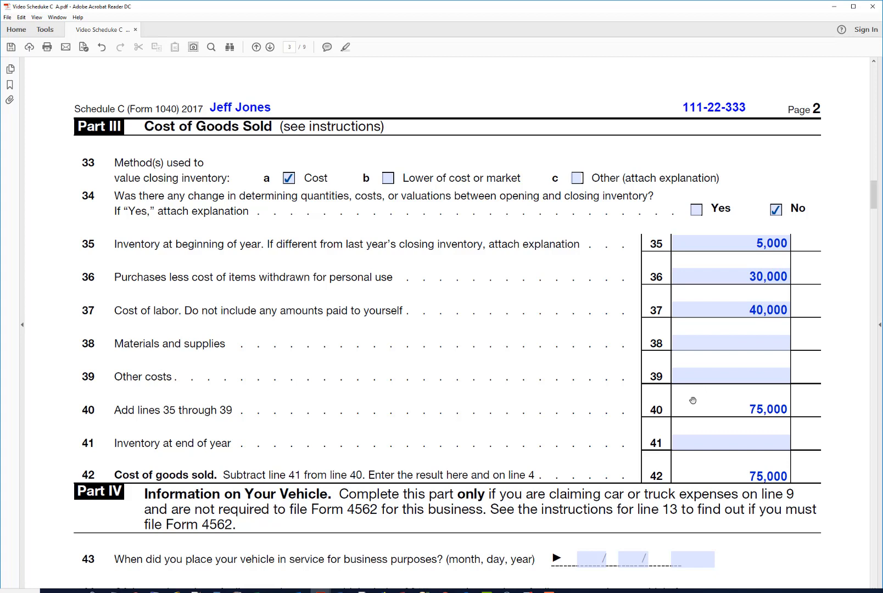
{"action": "mouse_move", "coordinate": [761, 408]}
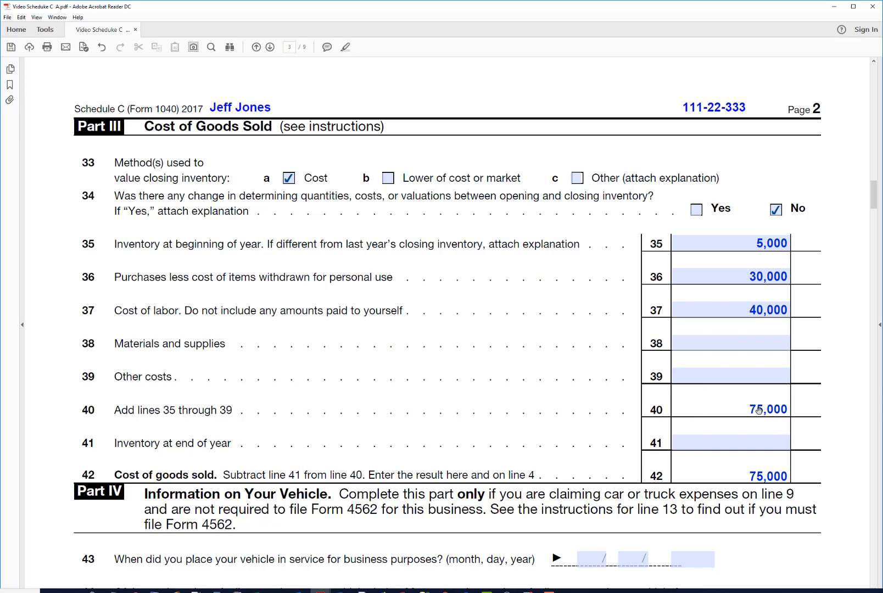
{"action": "left_click", "coordinate": [730, 443]}
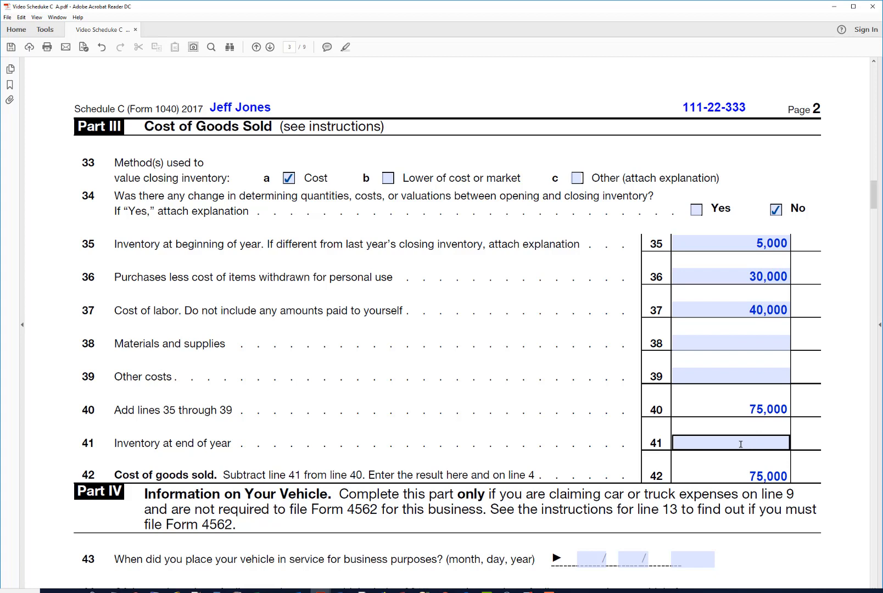
{"action": "type", "text": "120"}
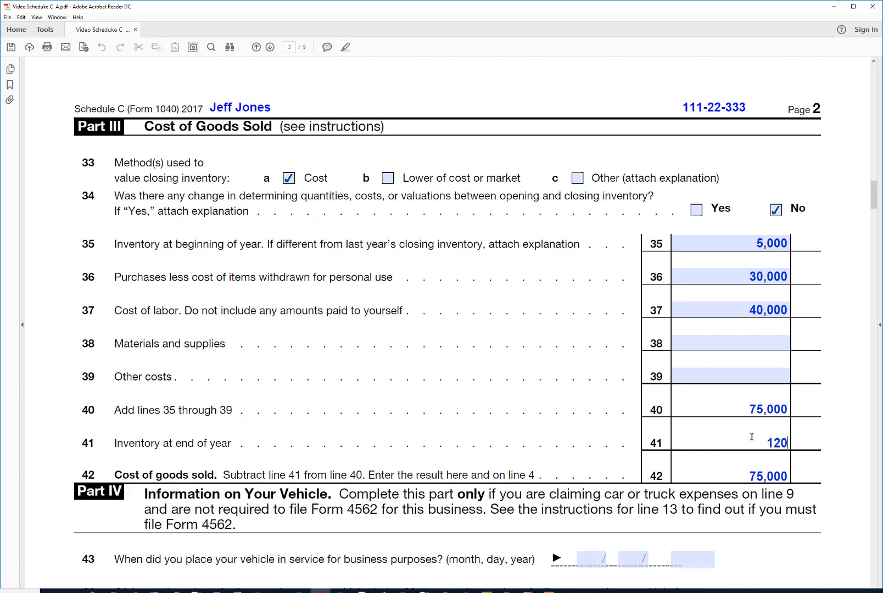
{"action": "type", "text": "12,000"}
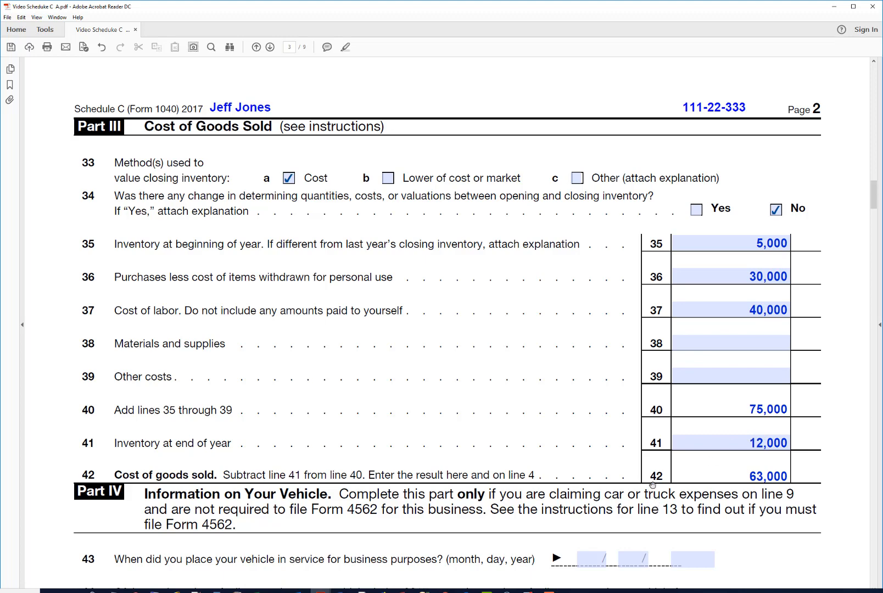
{"action": "mouse_move", "coordinate": [845, 181]}
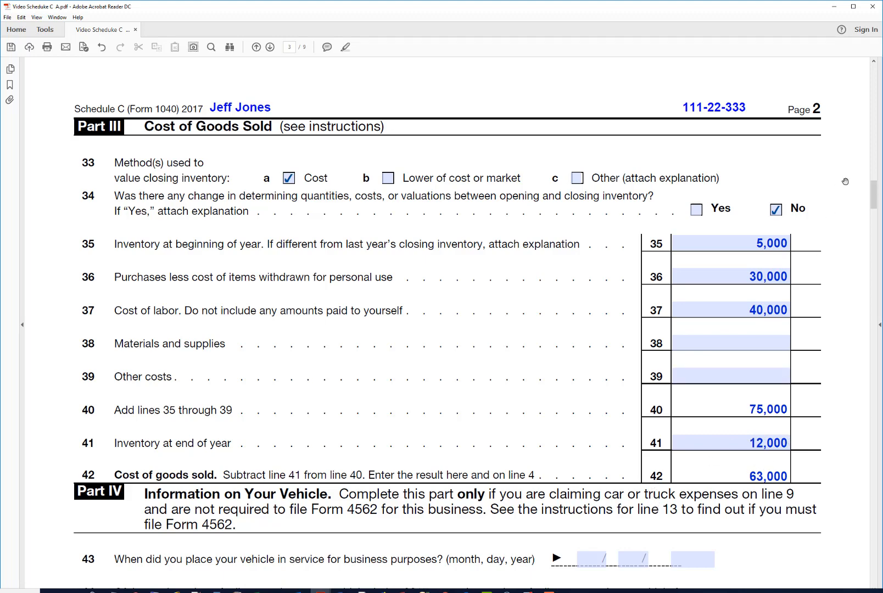
Step: Scroll back to page 1 to view 63,000 on line 4 and Part II Expenses
{"action": "scroll", "scroll_direction": "up", "scroll_amount": 3}
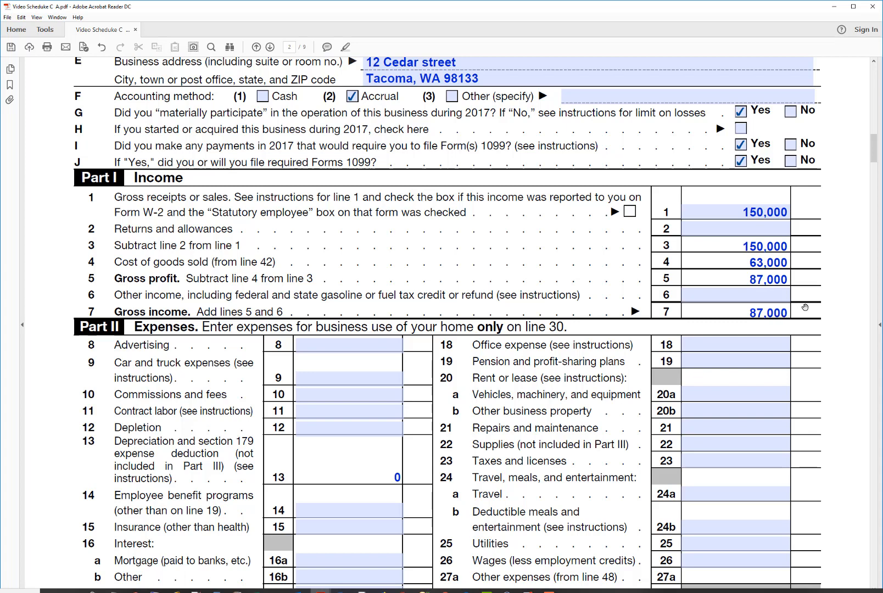
{"action": "mouse_move", "coordinate": [819, 305]}
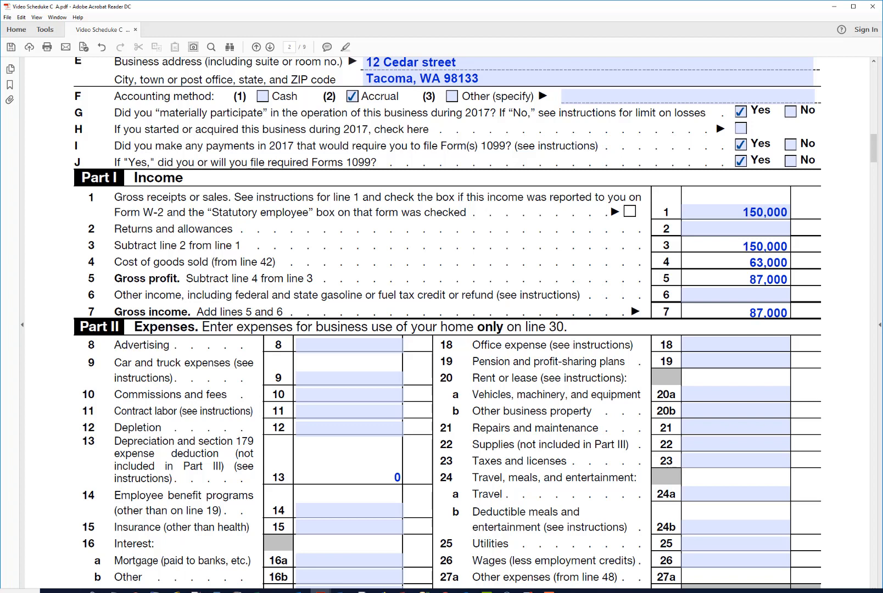
{"action": "scroll", "scroll_direction": "down", "scroll_amount": 3}
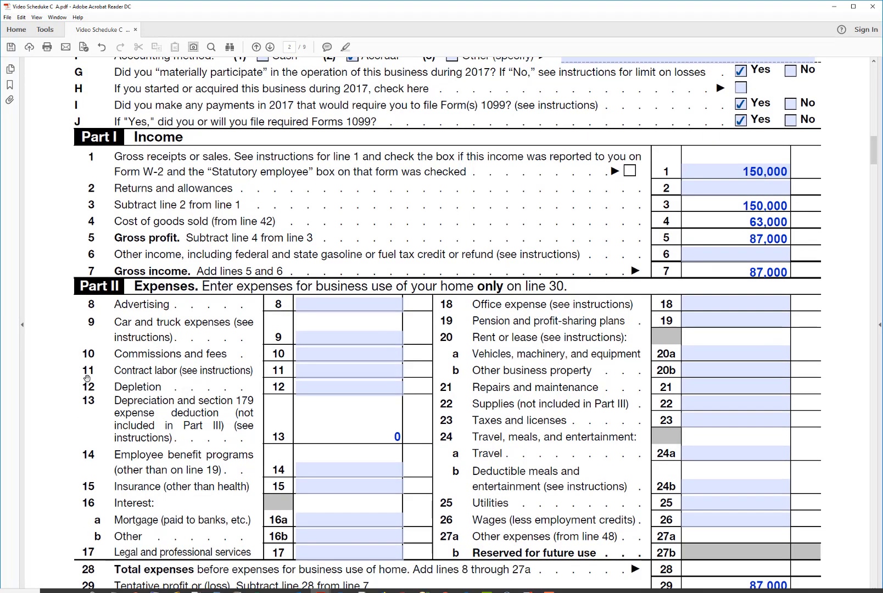
{"action": "scroll", "scroll_direction": "down", "scroll_amount": 3}
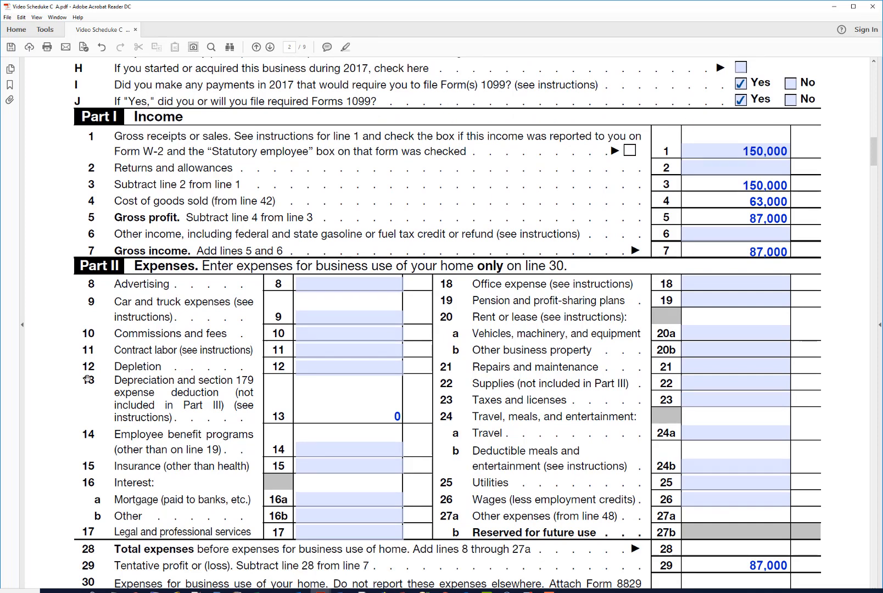
{"action": "mouse_move", "coordinate": [104, 366]}
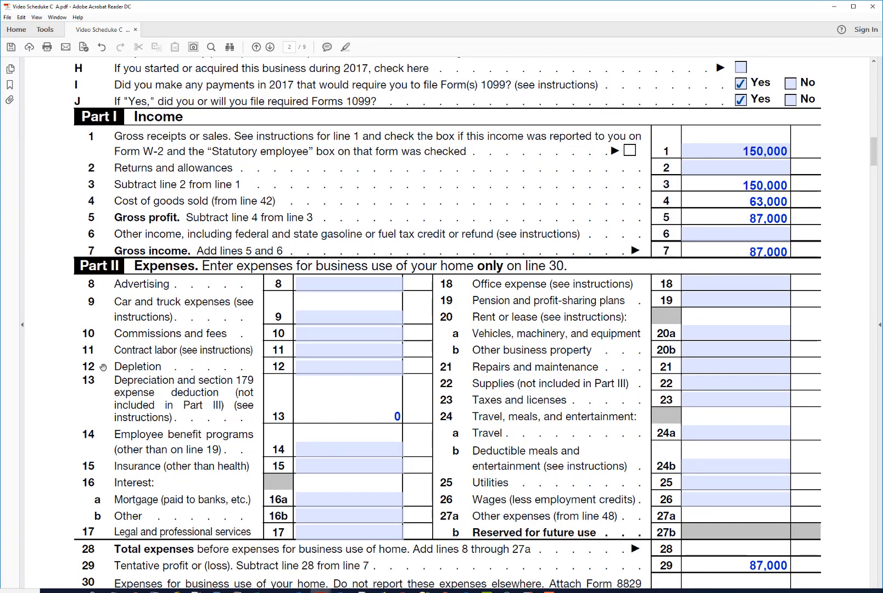
{"action": "mouse_move", "coordinate": [291, 328]}
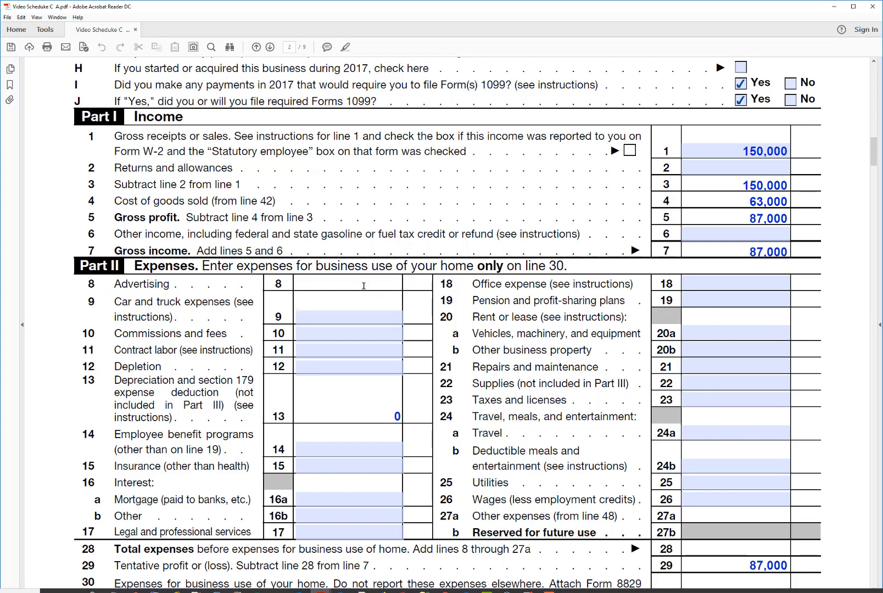
Step: Enter 10,000 on line 8 Advertising so tentative profit recalculates to 77,000
{"action": "type", "text": "10000"}
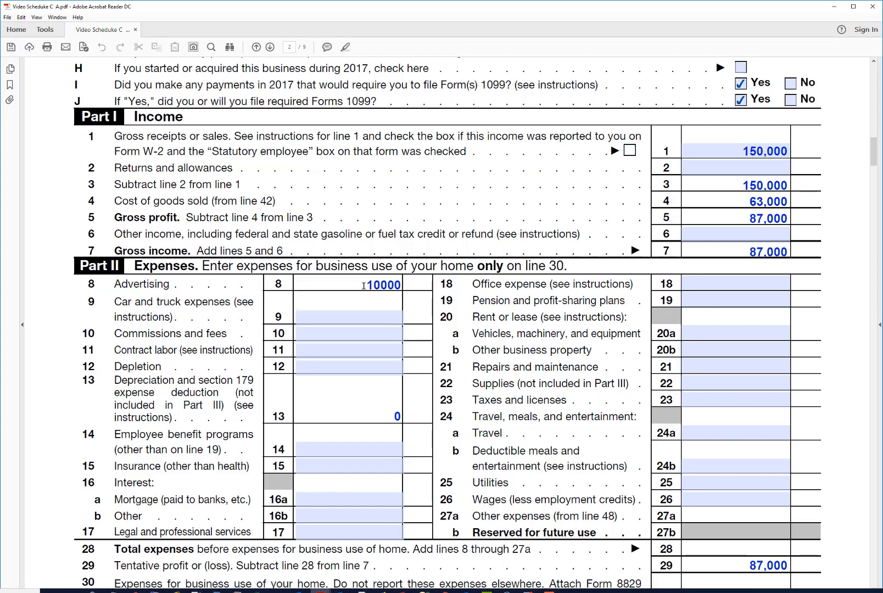
{"action": "key", "text": "Return"}
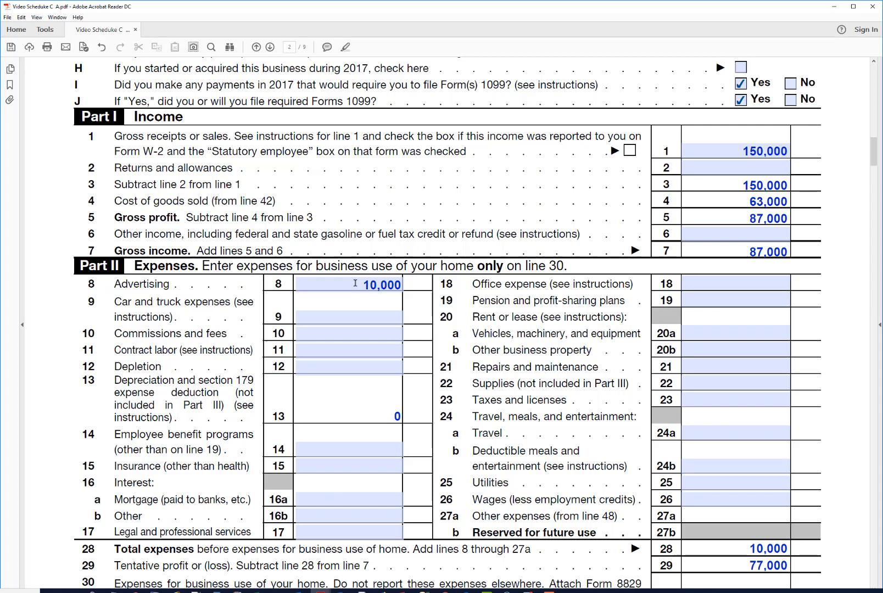
{"action": "mouse_move", "coordinate": [174, 392]}
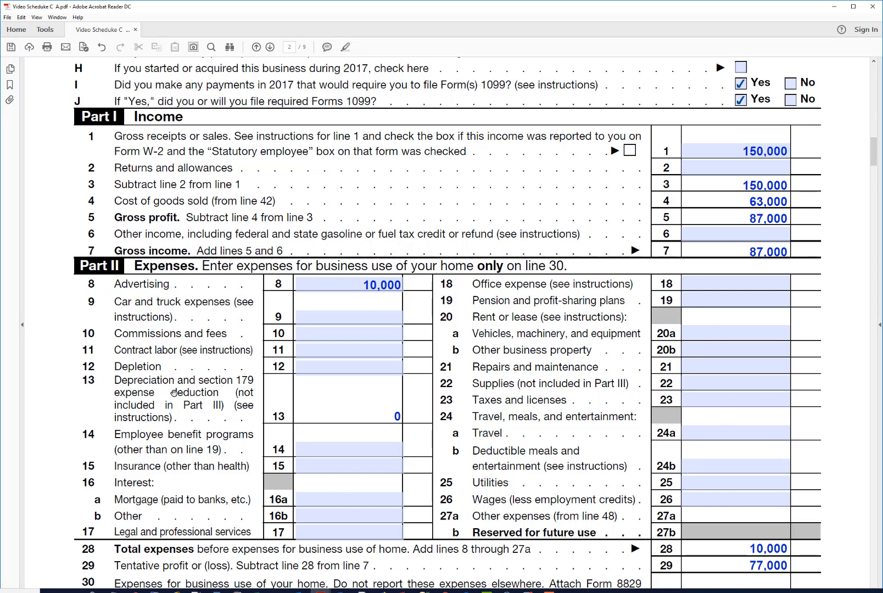
{"action": "mouse_move", "coordinate": [427, 386]}
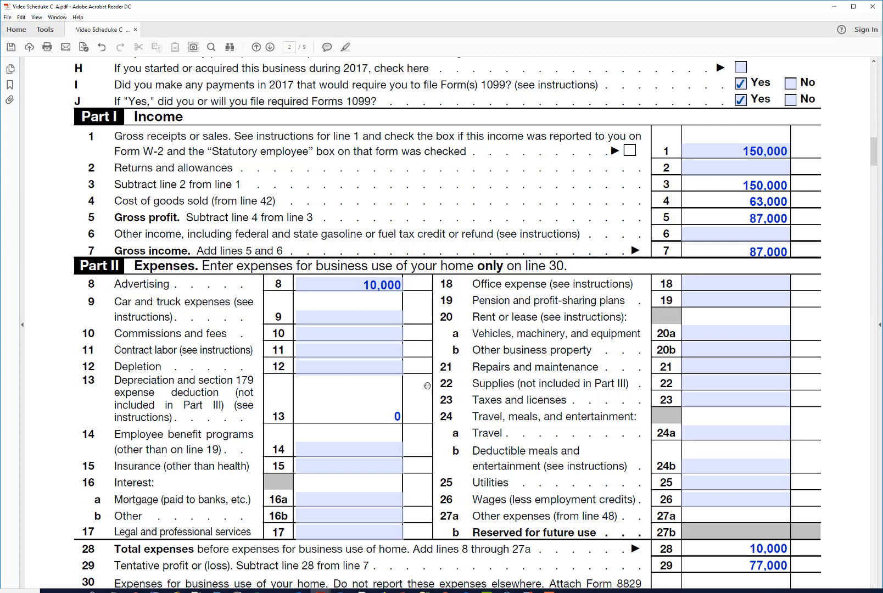
{"action": "mouse_move", "coordinate": [751, 269]}
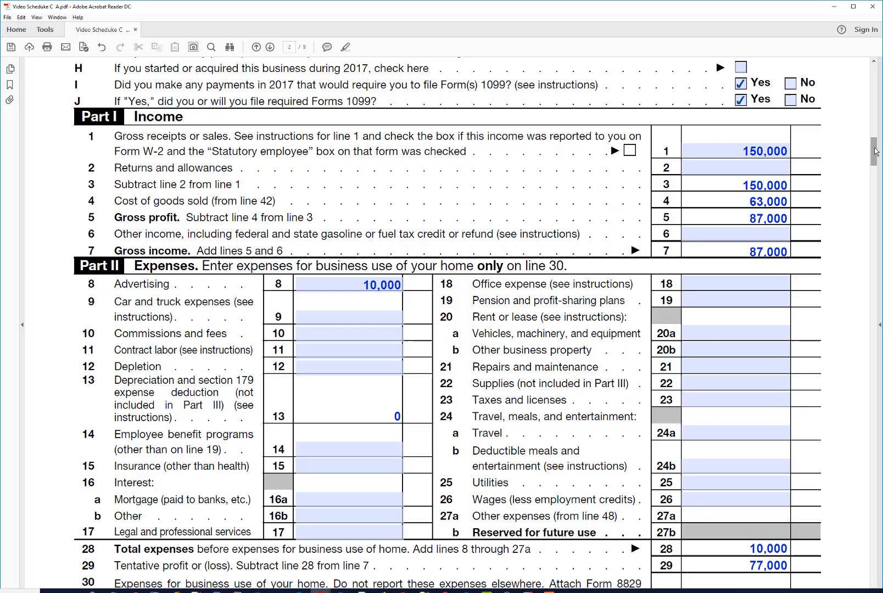
Step: Scroll down to Form 4562 and put 40,000 in the line 14 special depreciation field
{"action": "scroll", "scroll_direction": "down", "scroll_amount": 3}
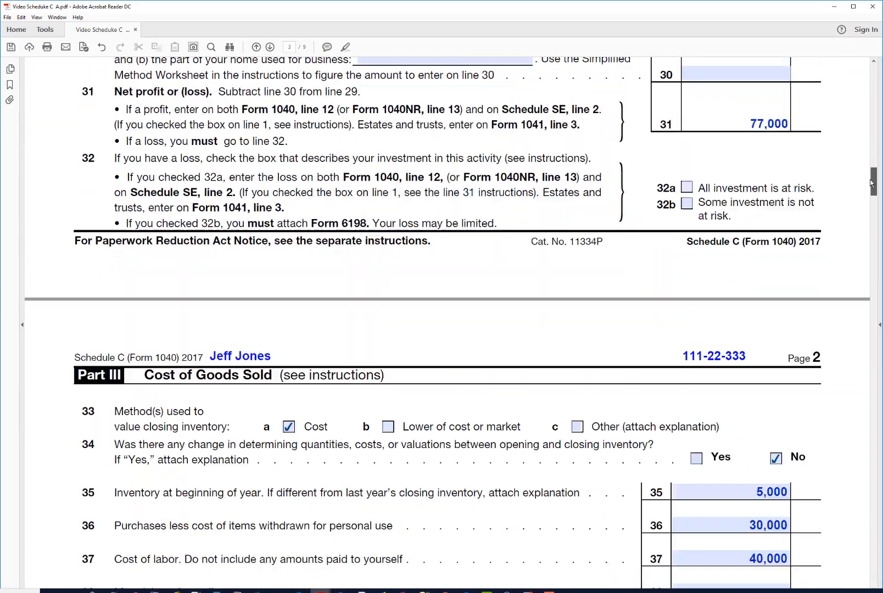
{"action": "scroll", "scroll_direction": "down", "scroll_amount": 3}
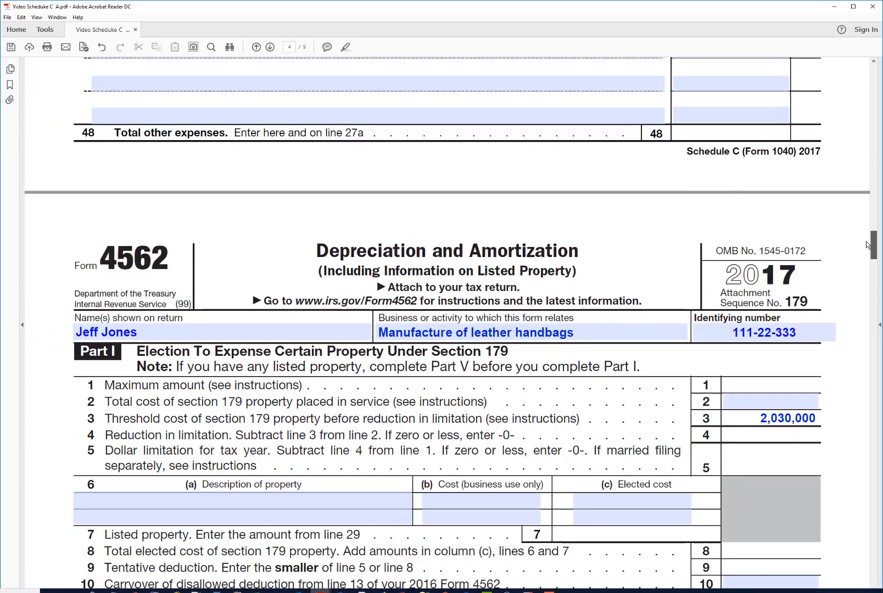
{"action": "scroll", "scroll_direction": "down", "scroll_amount": 3}
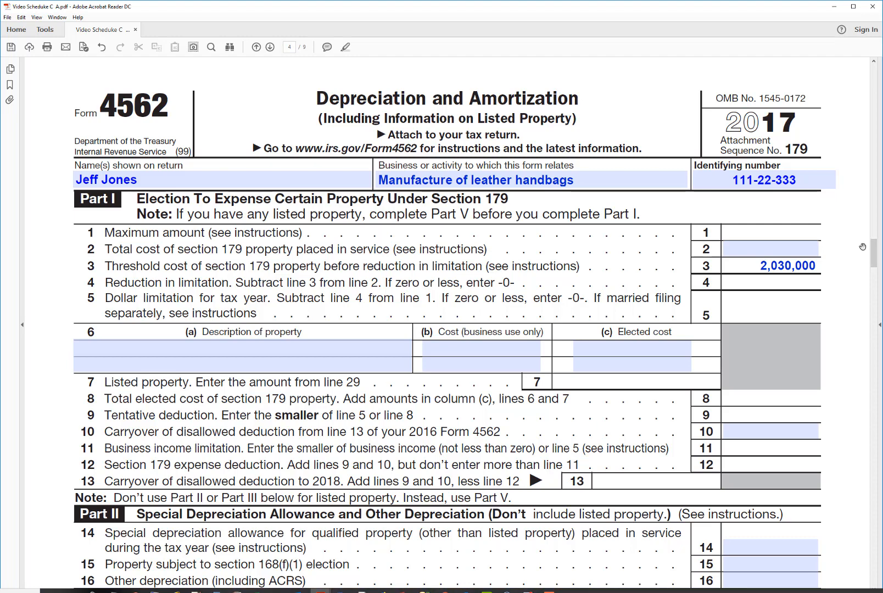
{"action": "scroll", "scroll_direction": "down", "scroll_amount": 3}
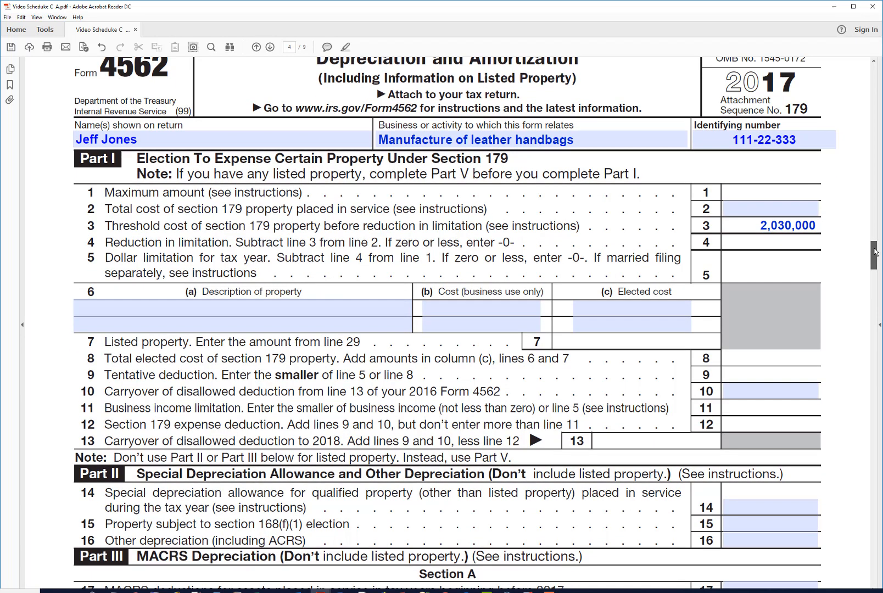
{"action": "scroll", "scroll_direction": "down", "scroll_amount": 3}
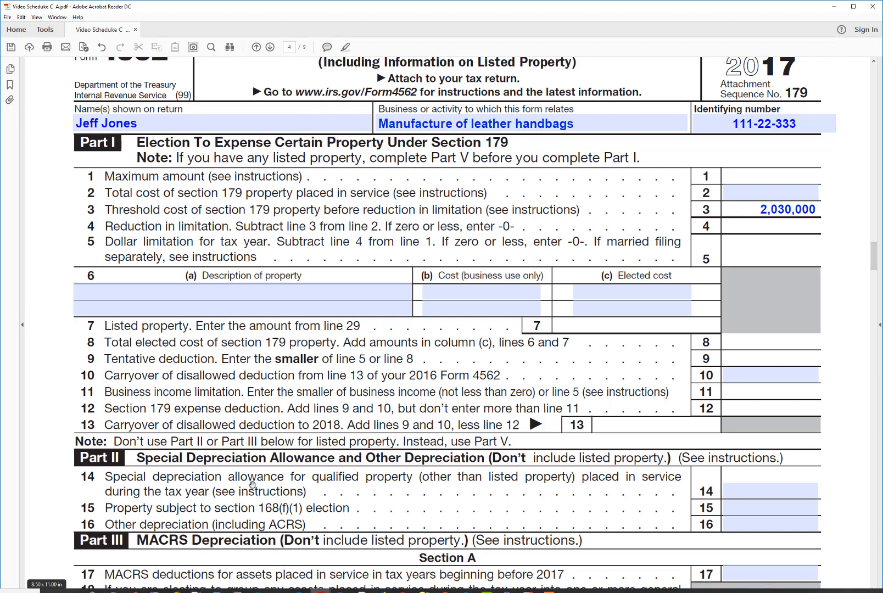
{"action": "mouse_move", "coordinate": [264, 486]}
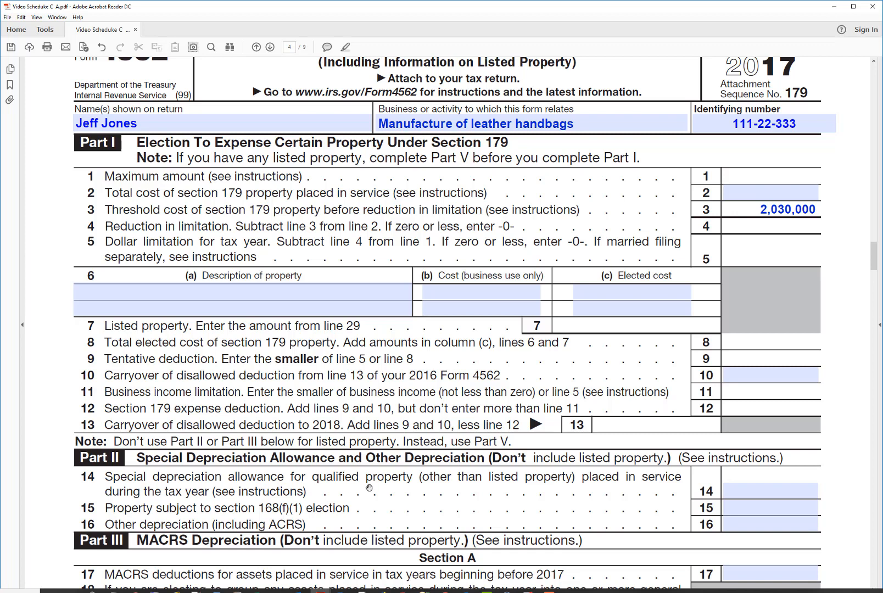
{"action": "left_click", "coordinate": [771, 490]}
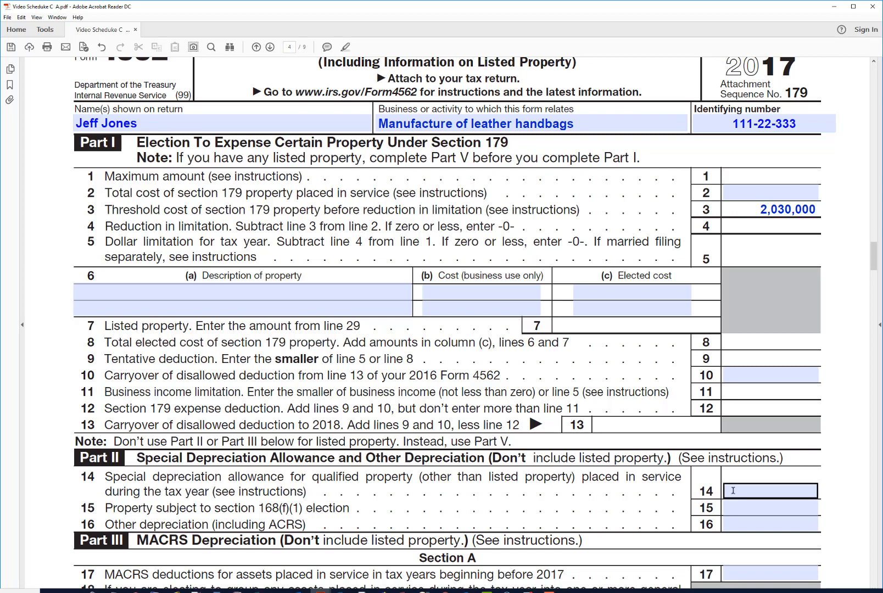
{"action": "type", "text": "40,000"}
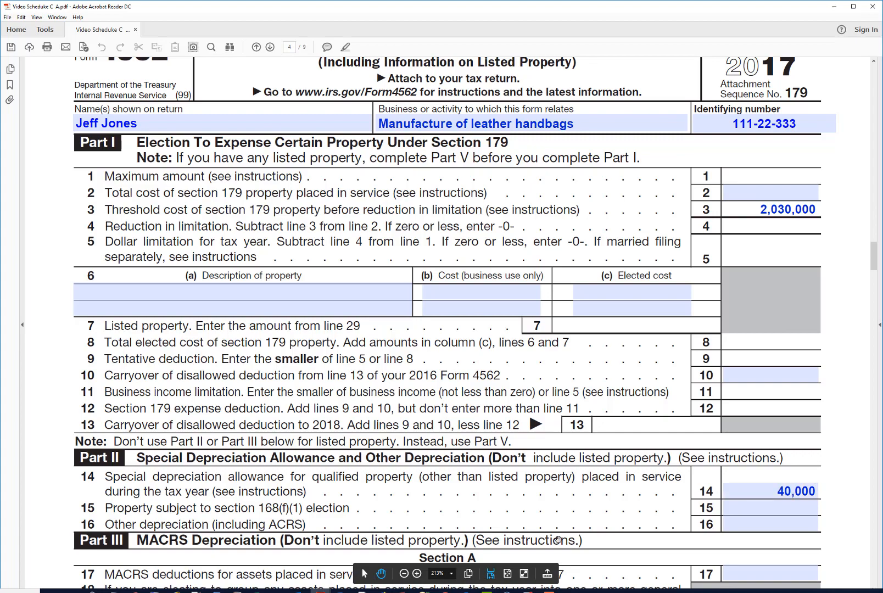
{"action": "scroll", "scroll_direction": "down", "scroll_amount": 3}
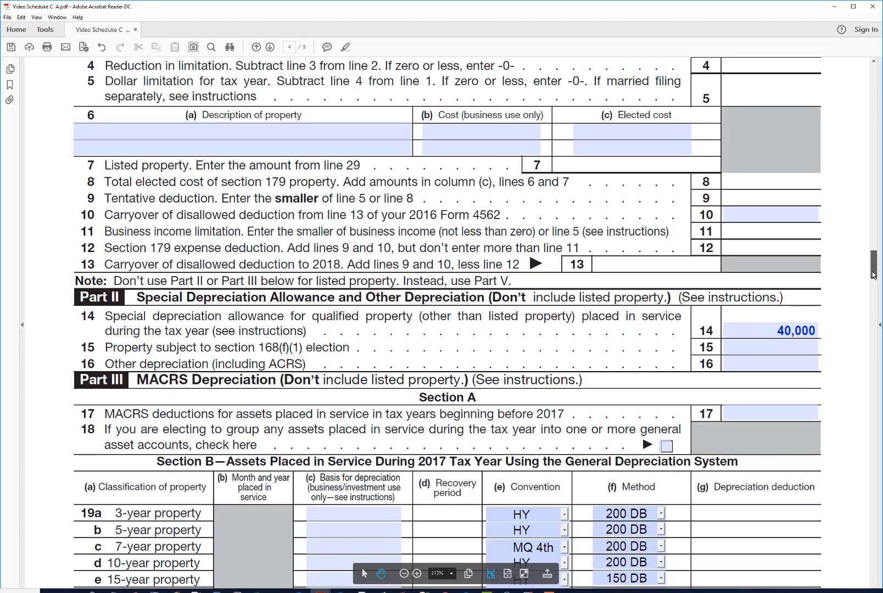
Step: Check Schedule C for 40,000 on line 13 and 37,000 net profit, then return to Form 4562
{"action": "scroll", "scroll_direction": "down", "scroll_amount": 3}
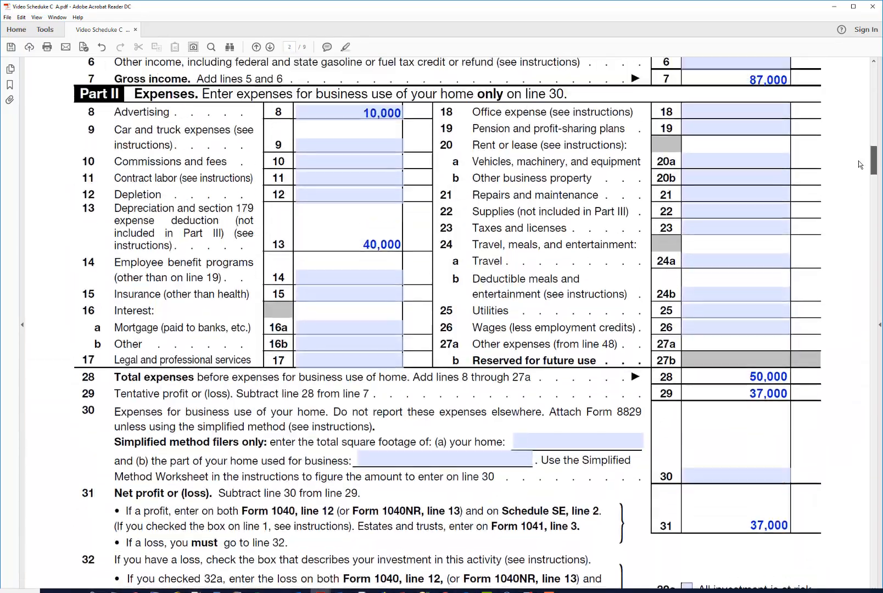
{"action": "scroll", "scroll_direction": "up", "scroll_amount": 3}
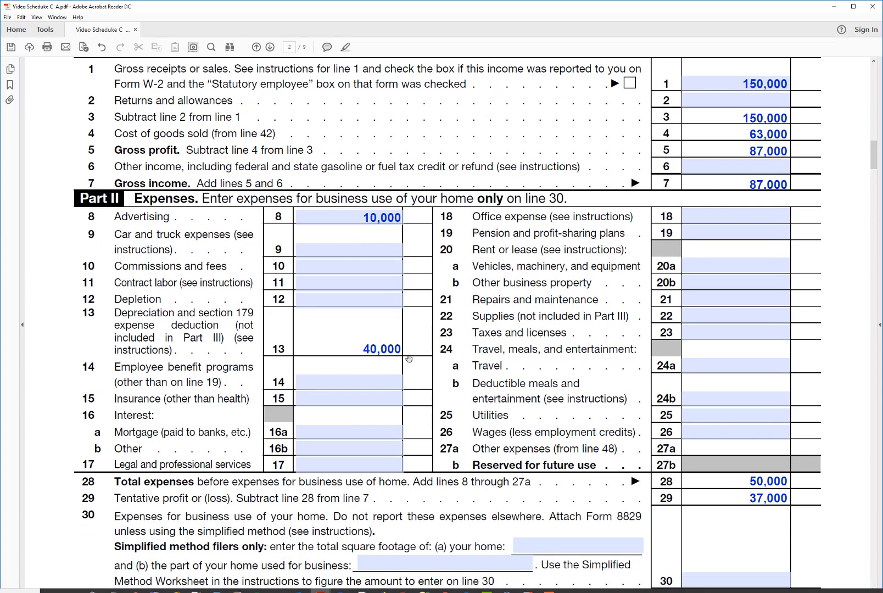
{"action": "mouse_move", "coordinate": [394, 348]}
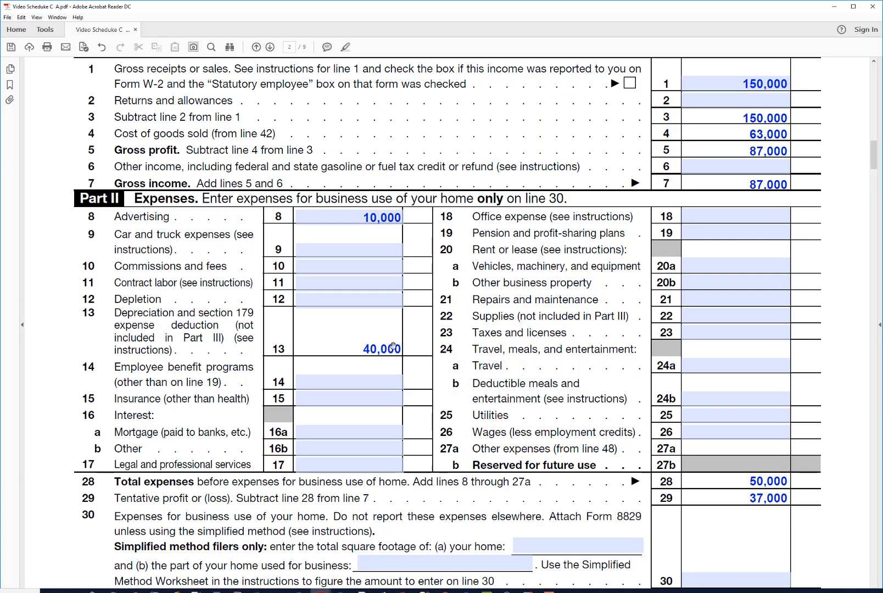
{"action": "mouse_move", "coordinate": [396, 322]}
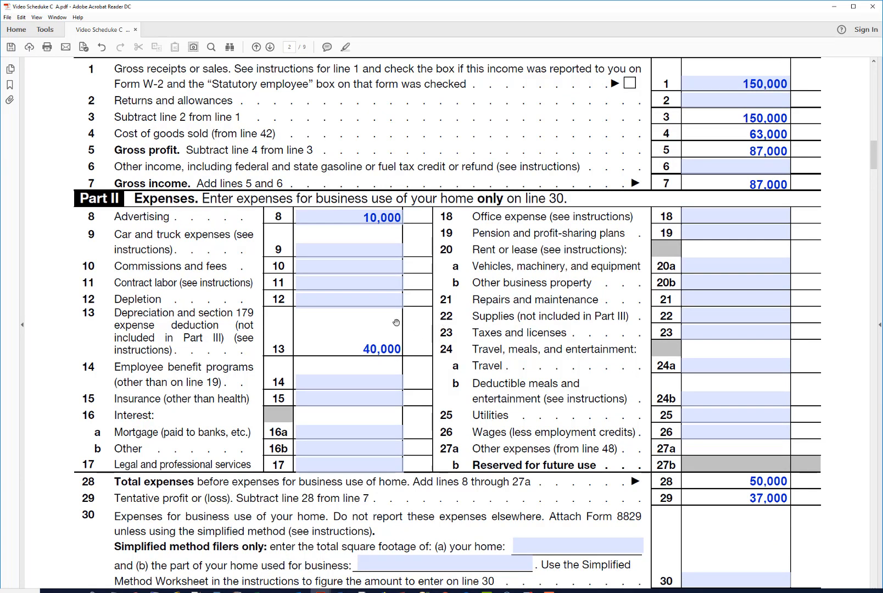
{"action": "mouse_move", "coordinate": [754, 470]}
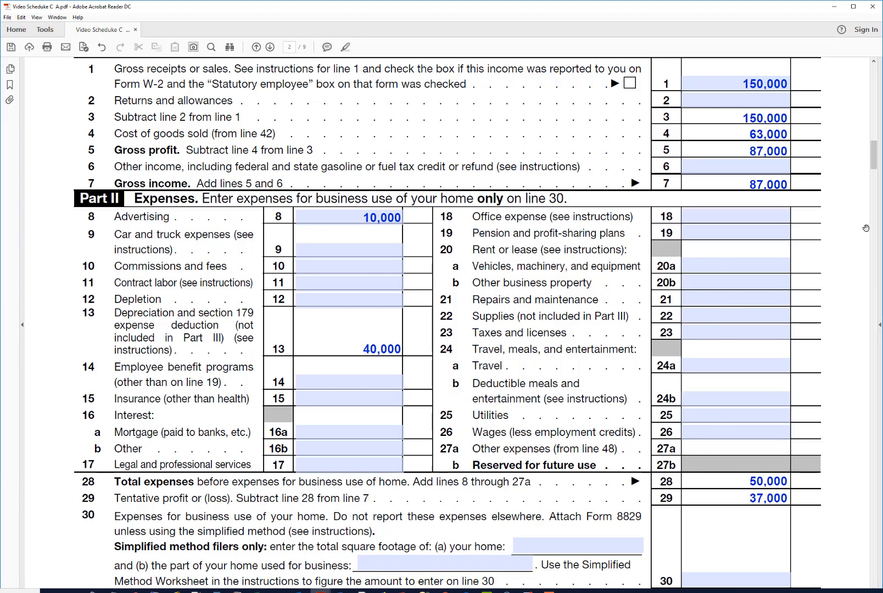
{"action": "scroll", "scroll_direction": "down", "scroll_amount": 3}
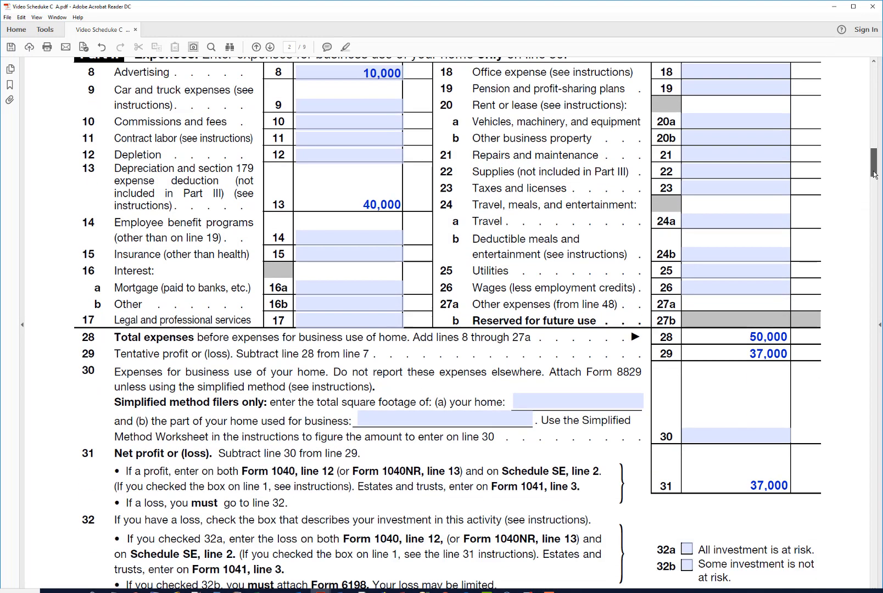
{"action": "scroll", "scroll_direction": "down", "scroll_amount": 3}
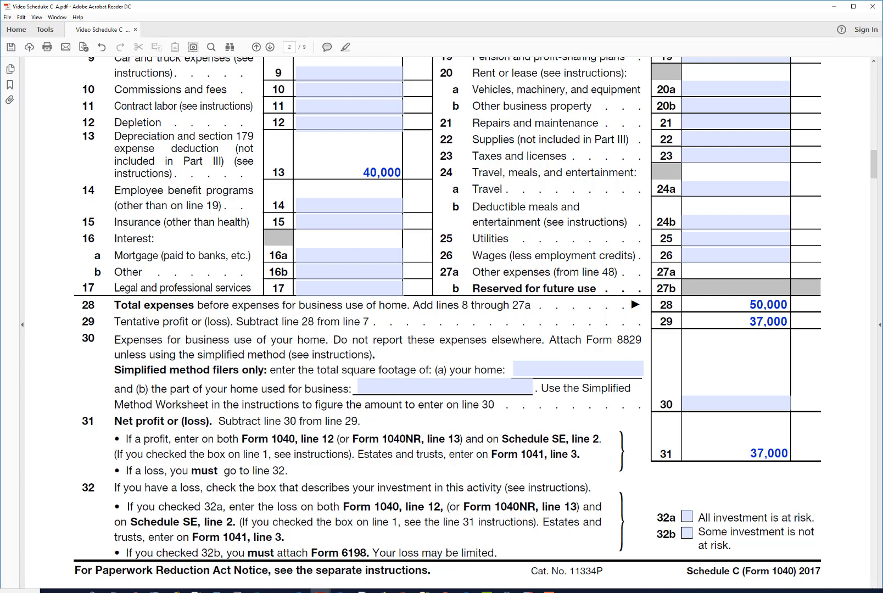
{"action": "mouse_move", "coordinate": [645, 209]}
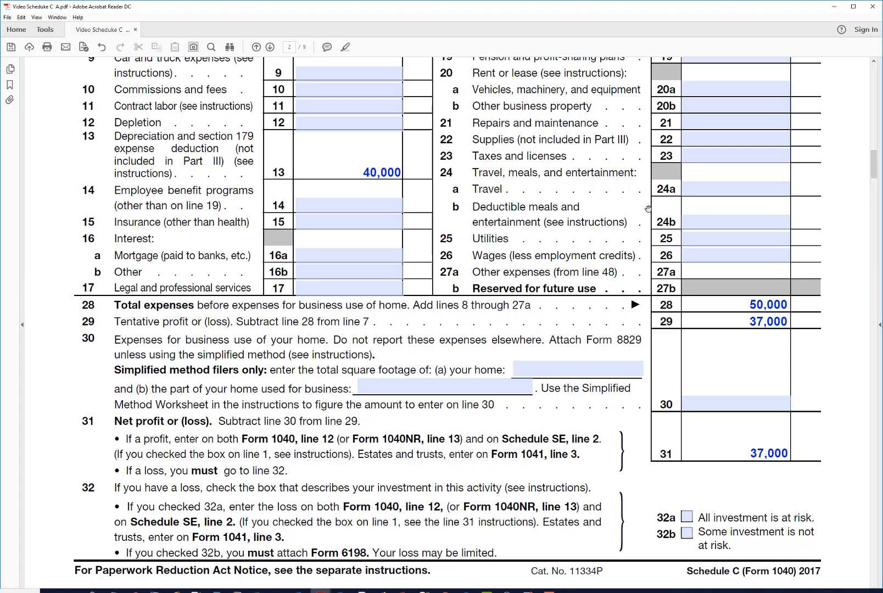
{"action": "scroll", "scroll_direction": "down", "scroll_amount": 3}
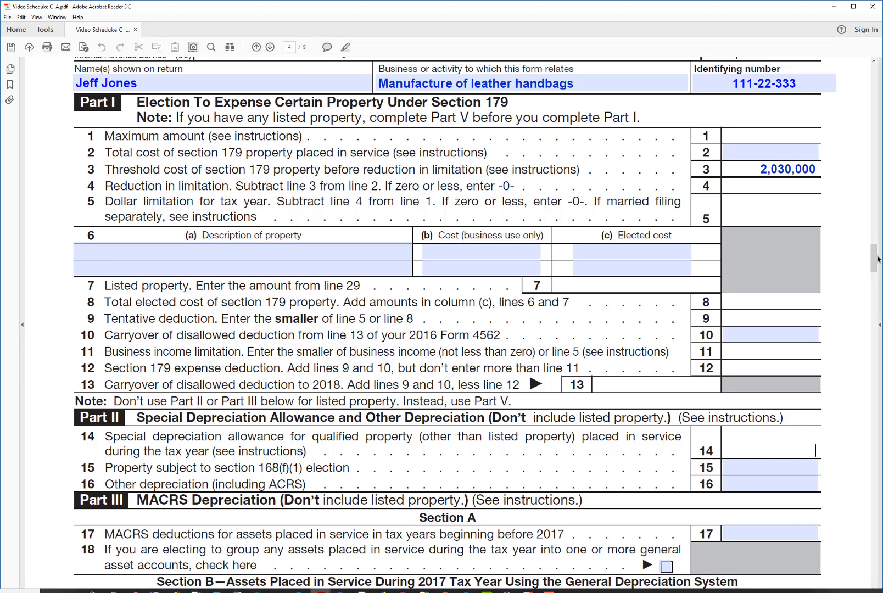
Step: Move the 40,000 from line 14 to line 19c as 7-year property with the MQ 4th convention
{"action": "scroll", "scroll_direction": "down", "scroll_amount": 3}
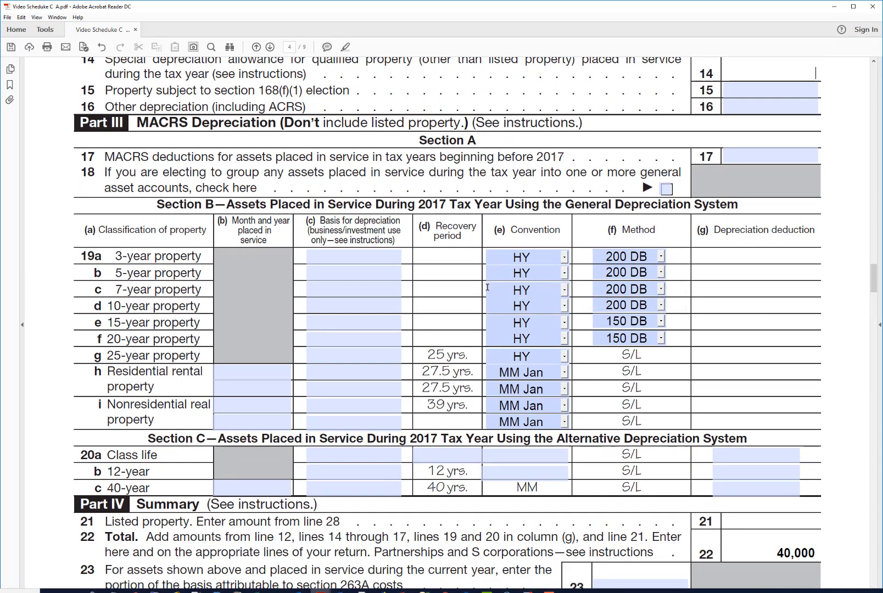
{"action": "left_click", "coordinate": [353, 288]}
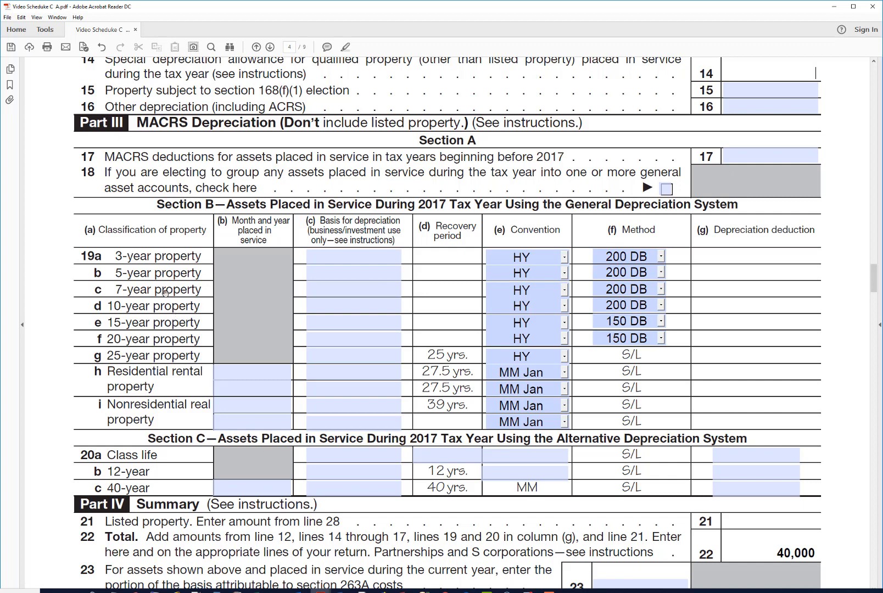
{"action": "left_click", "coordinate": [353, 289]}
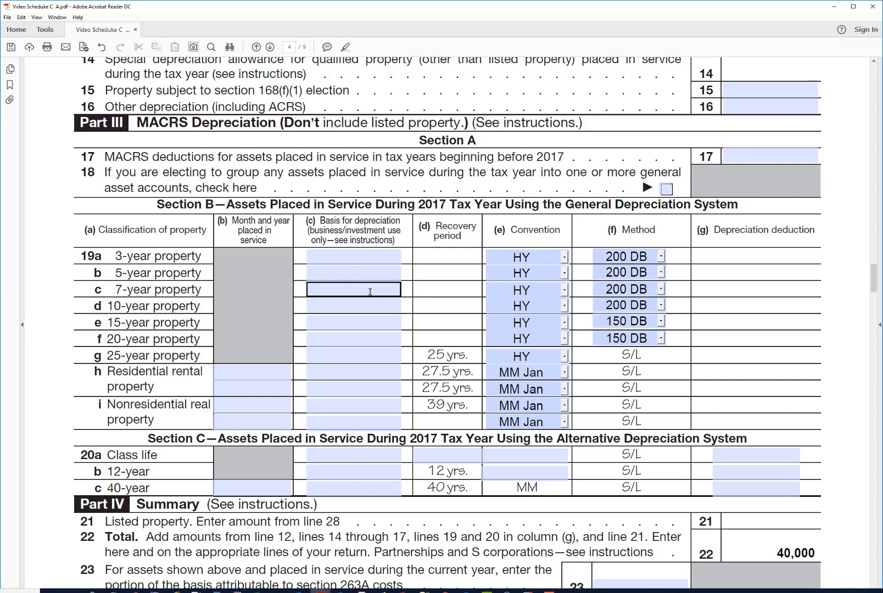
{"action": "type", "text": "4"}
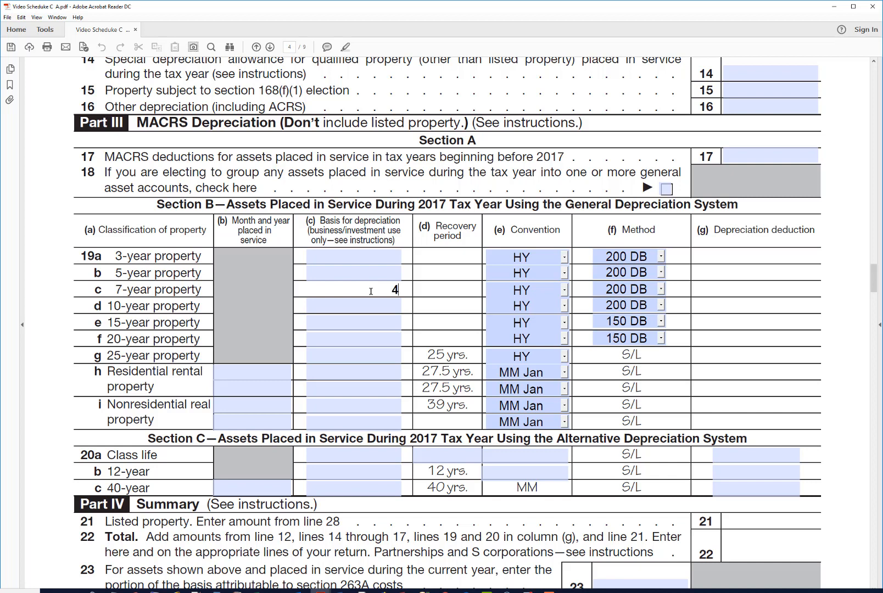
{"action": "type", "text": "0000"}
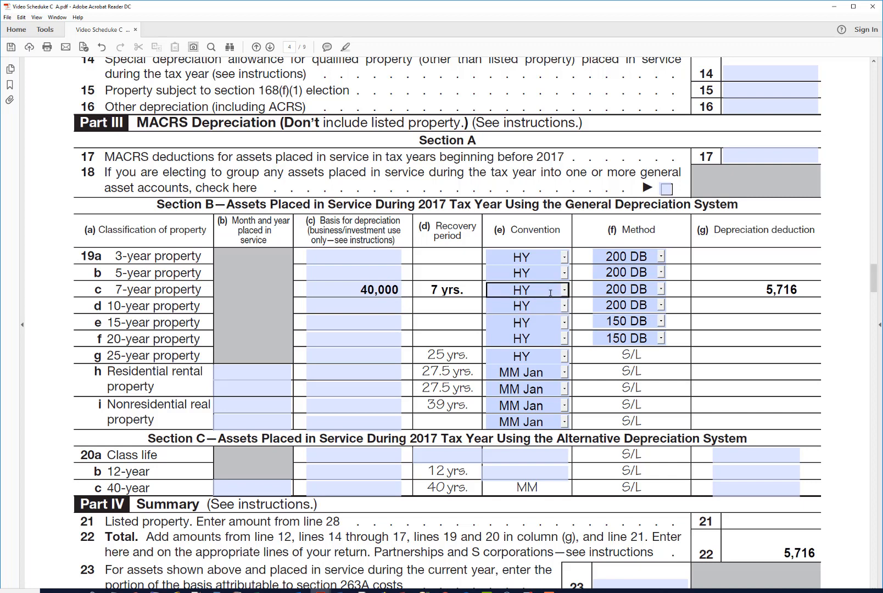
{"action": "left_click", "coordinate": [565, 288]}
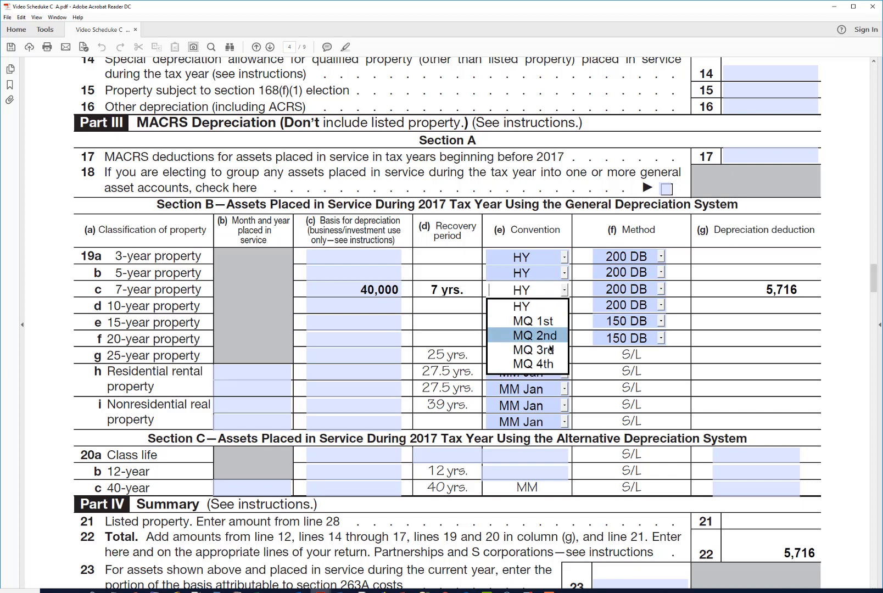
{"action": "mouse_move", "coordinate": [528, 364]}
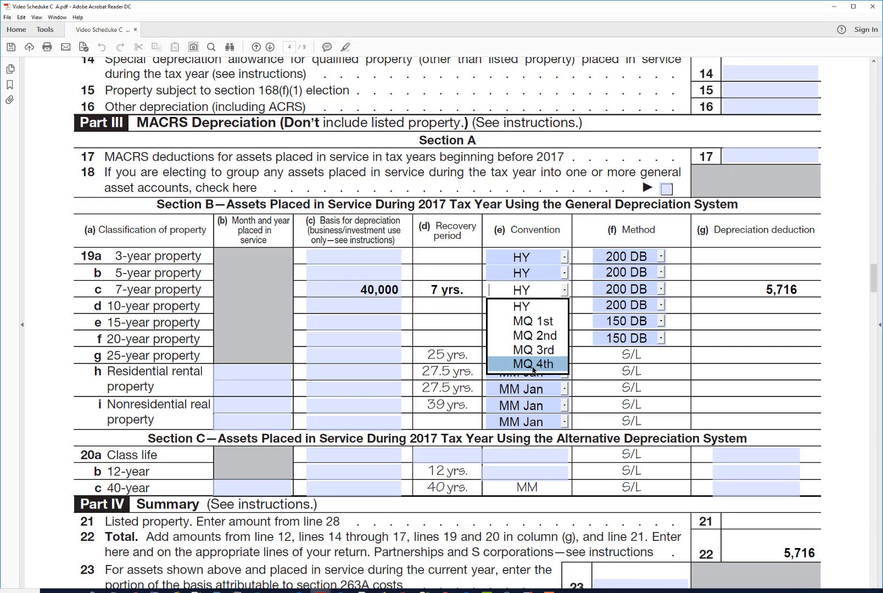
{"action": "left_click", "coordinate": [526, 364]}
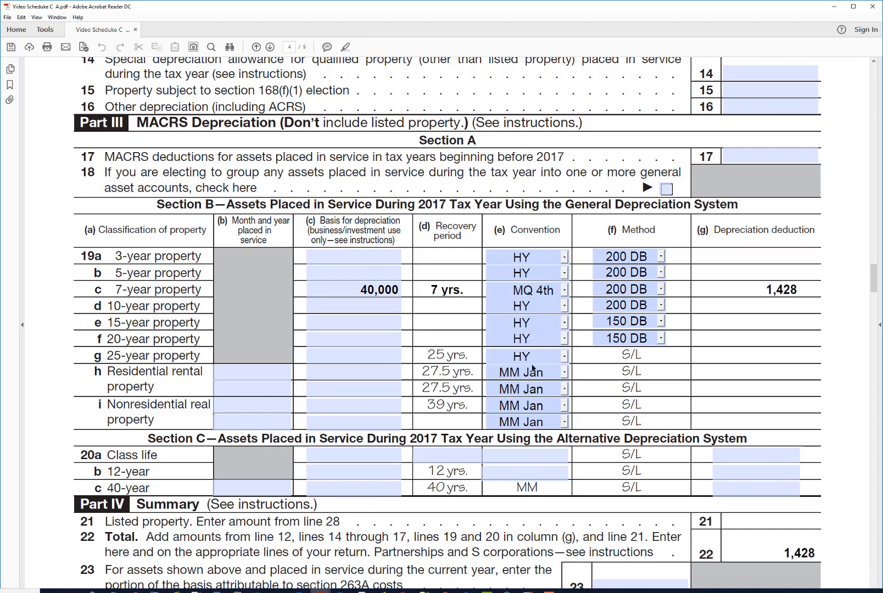
{"action": "mouse_move", "coordinate": [749, 312]}
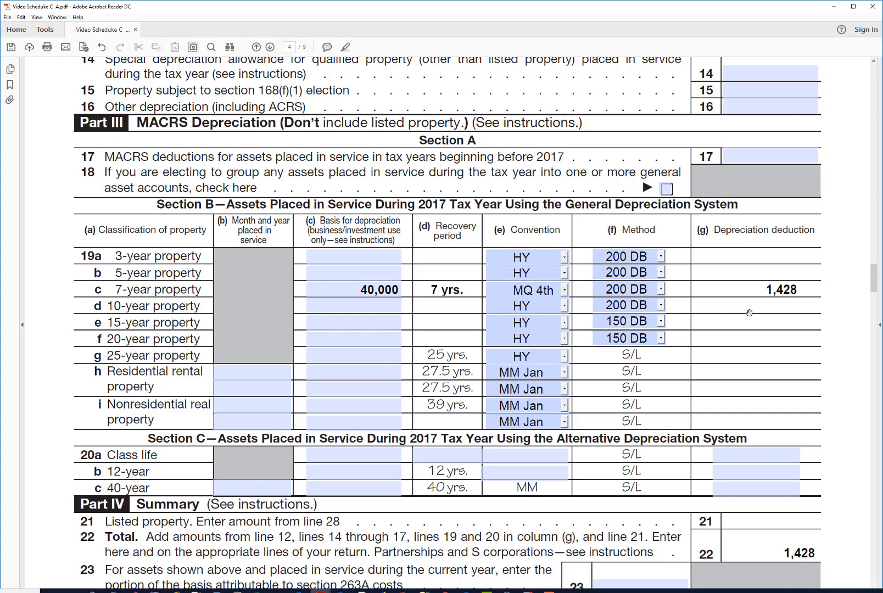
{"action": "mouse_move", "coordinate": [877, 284]}
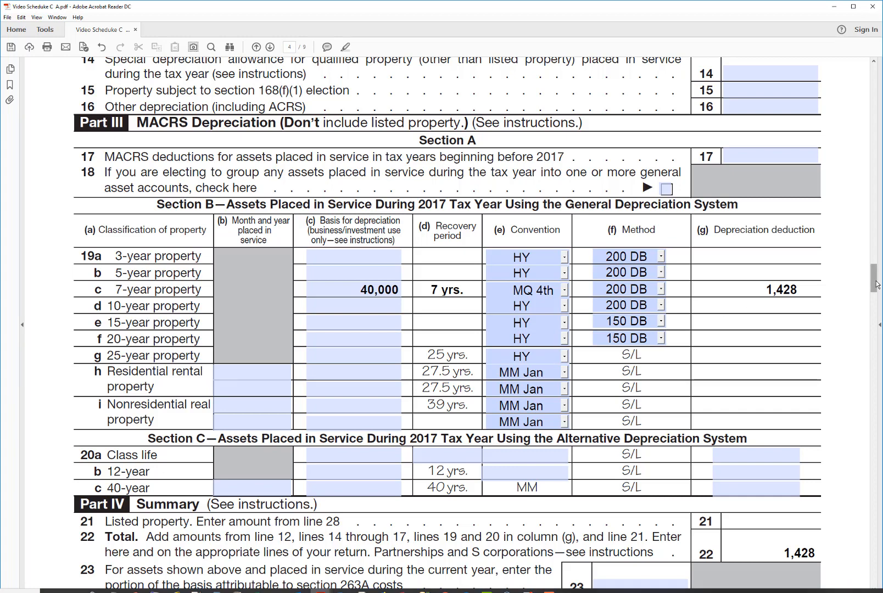
{"action": "scroll", "scroll_direction": "down", "scroll_amount": 3}
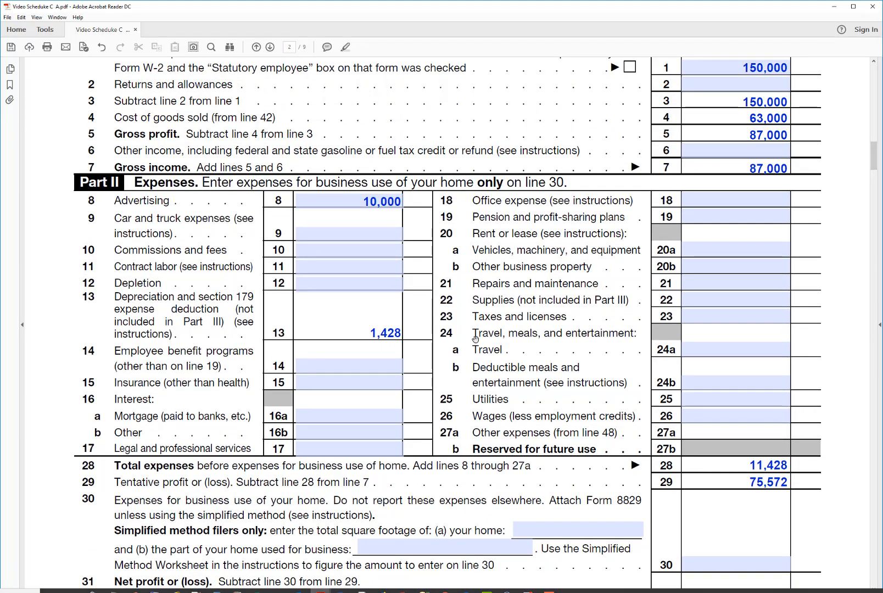
{"action": "mouse_move", "coordinate": [877, 256]}
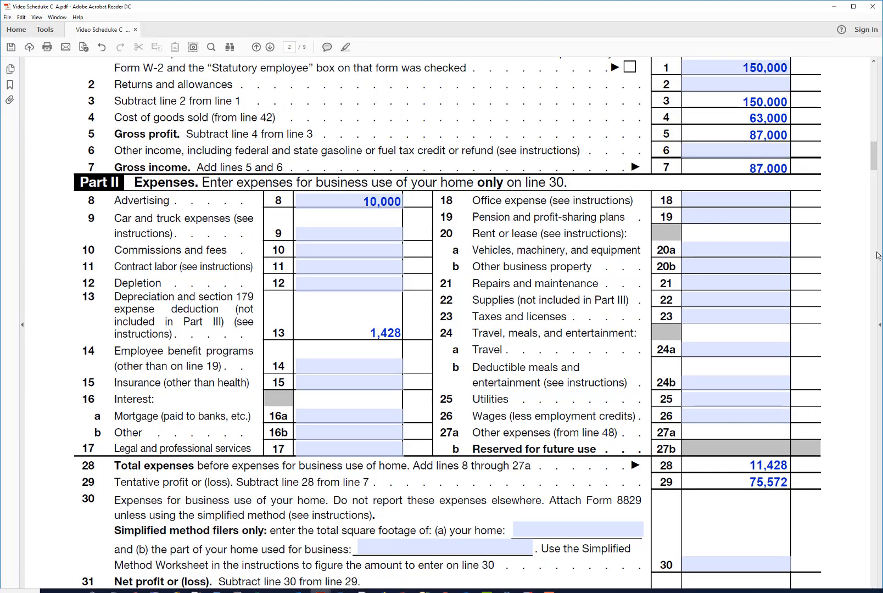
Step: Confirm line 31 net profit of 75,572, then tick box 32a for all investment at risk
{"action": "scroll", "scroll_direction": "down", "scroll_amount": 3}
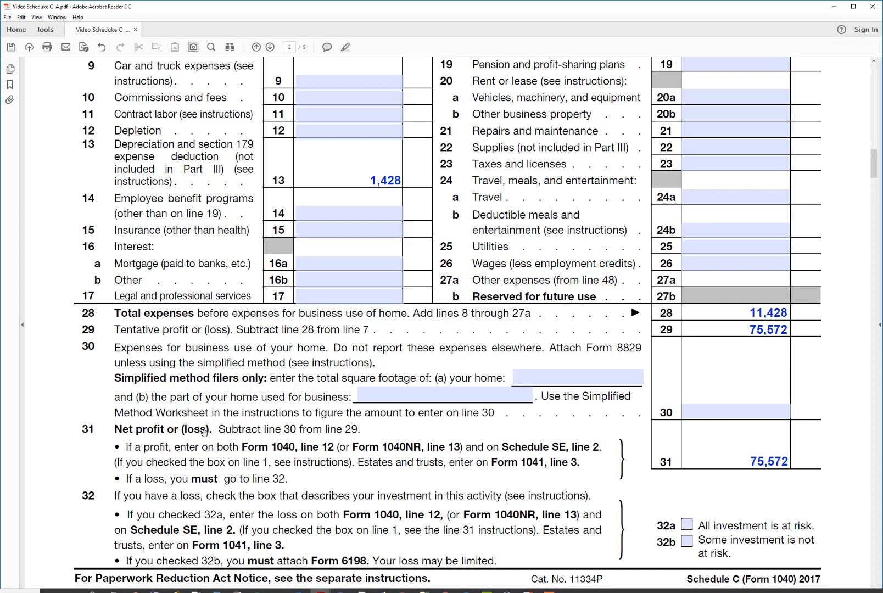
{"action": "mouse_move", "coordinate": [351, 482]}
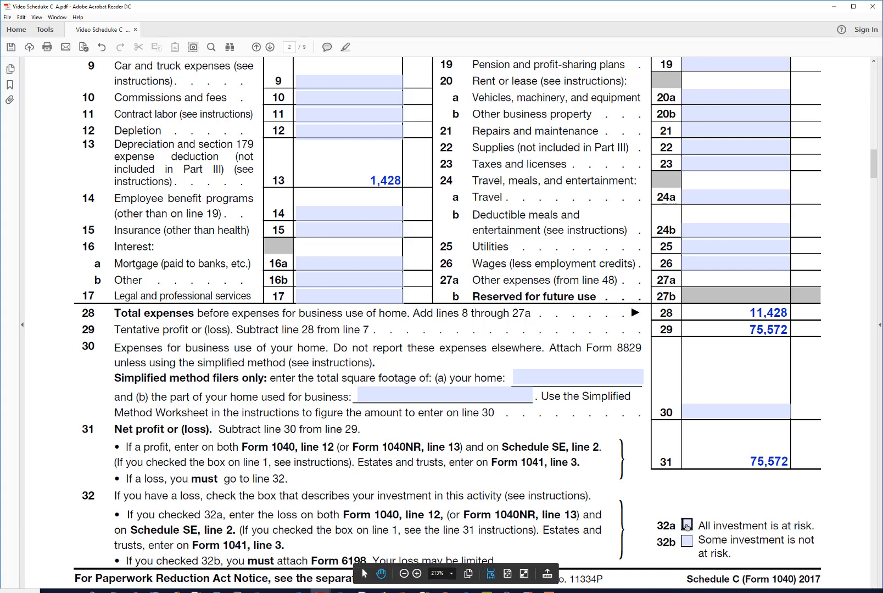
{"action": "left_click", "coordinate": [685, 525]}
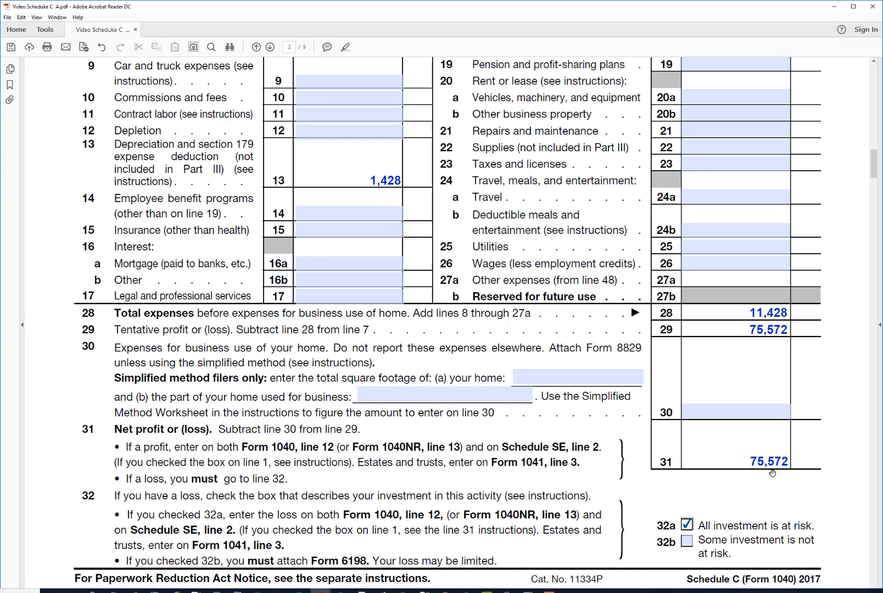
{"action": "mouse_move", "coordinate": [772, 476]}
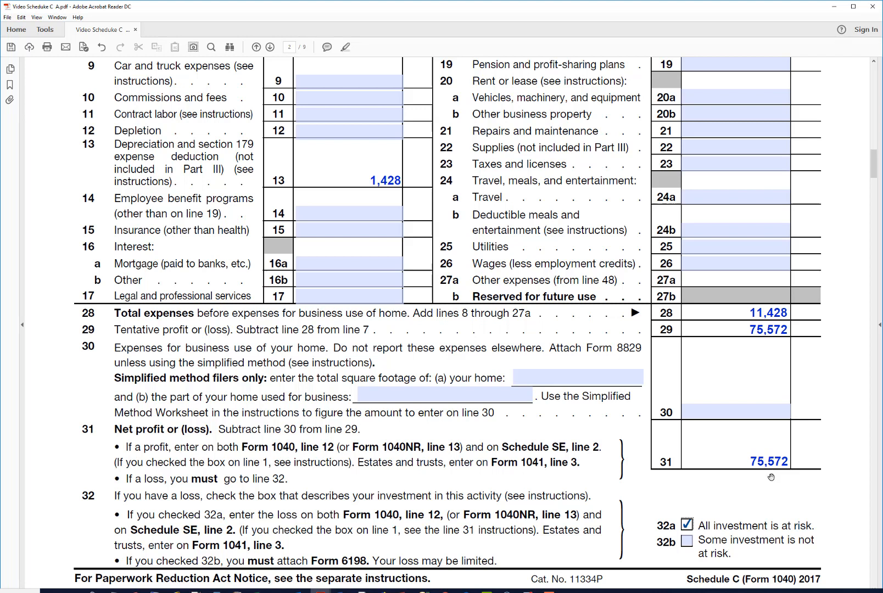
{"action": "mouse_move", "coordinate": [94, 378]}
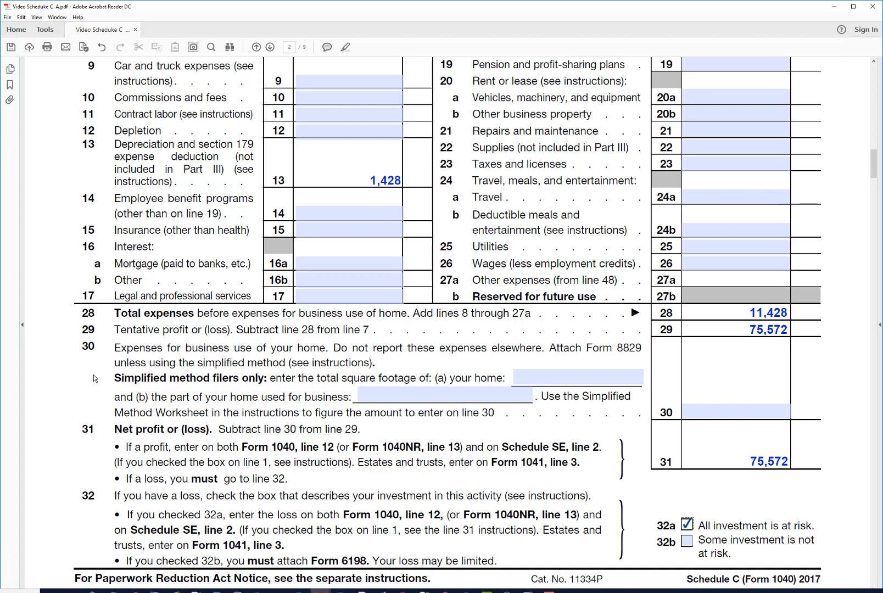